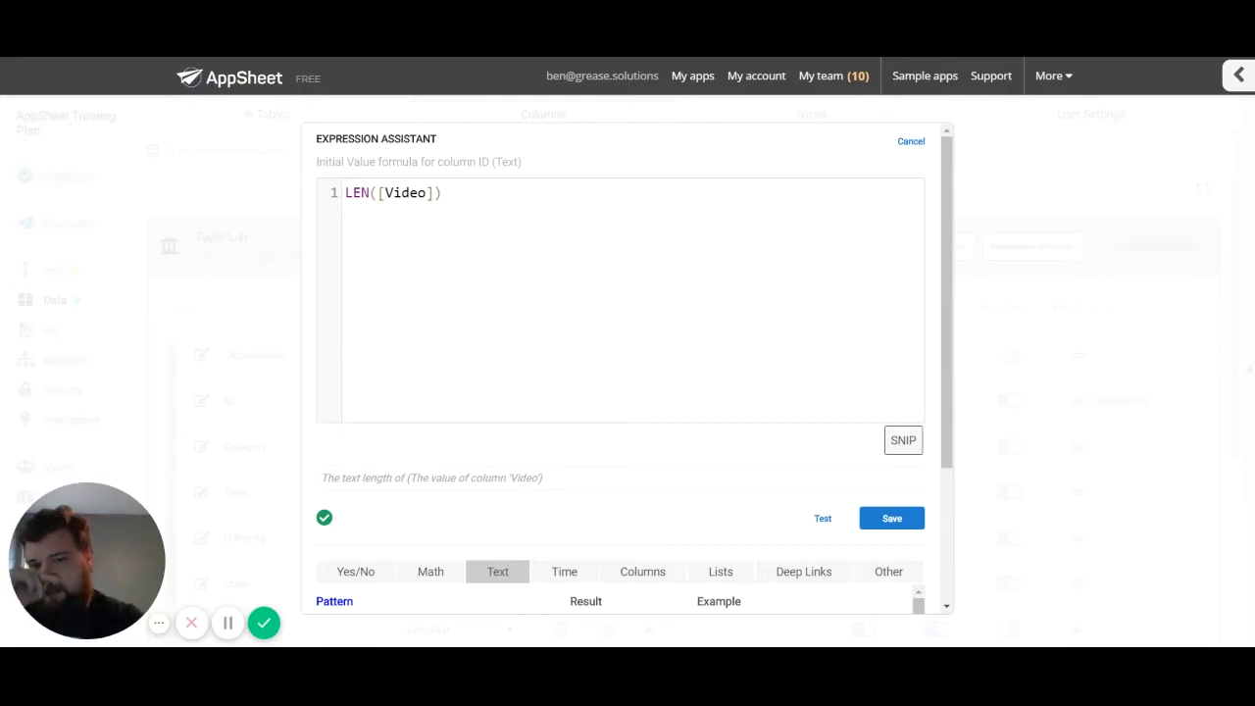
mouse_move(742, 483)
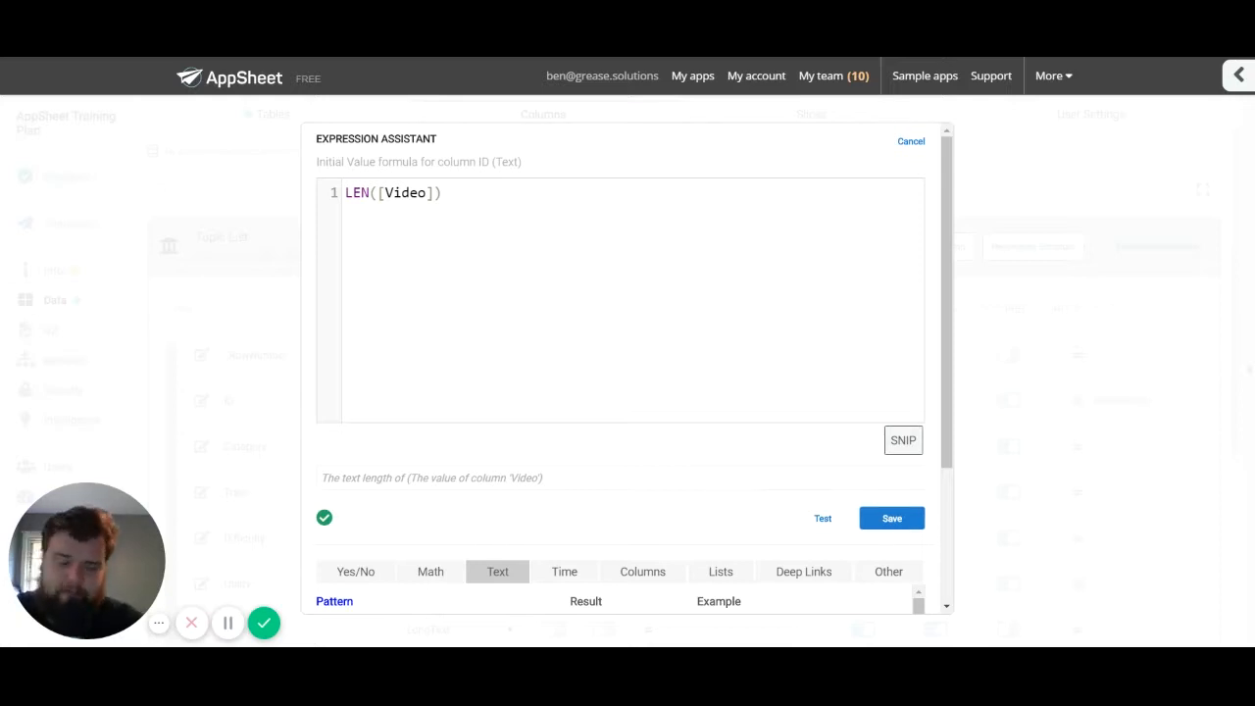
mouse_move(769, 176)
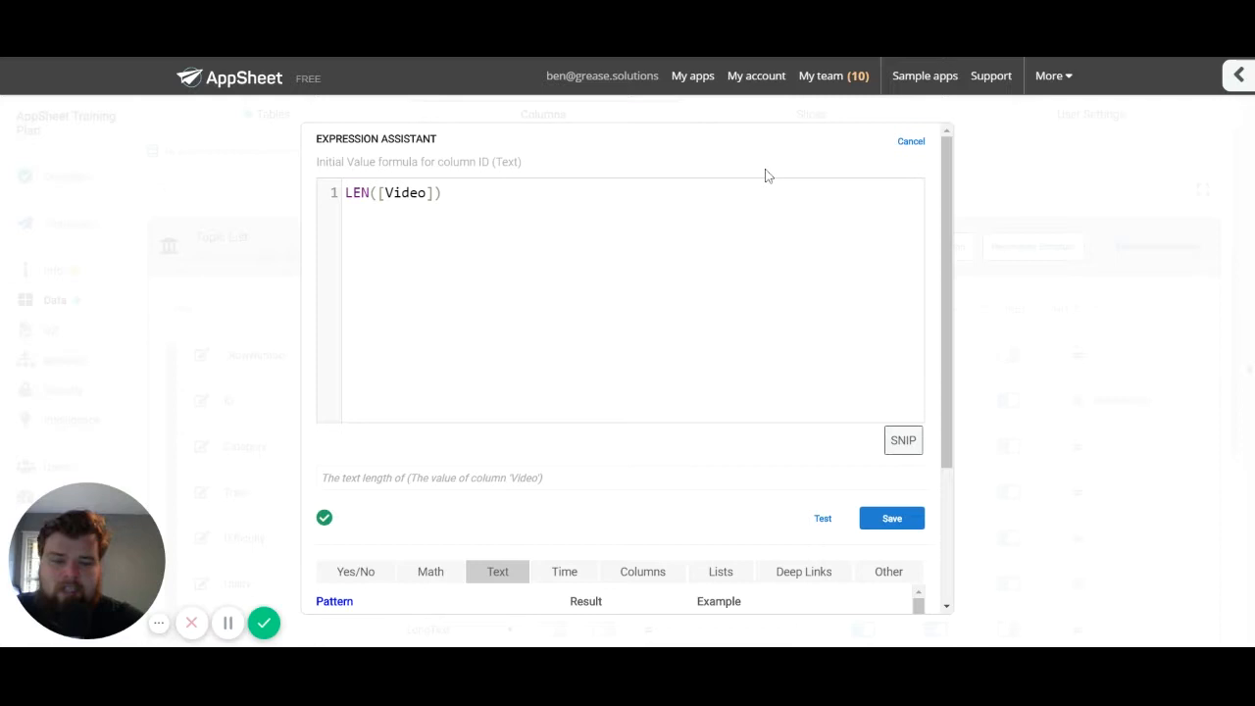
mouse_move(572, 149)
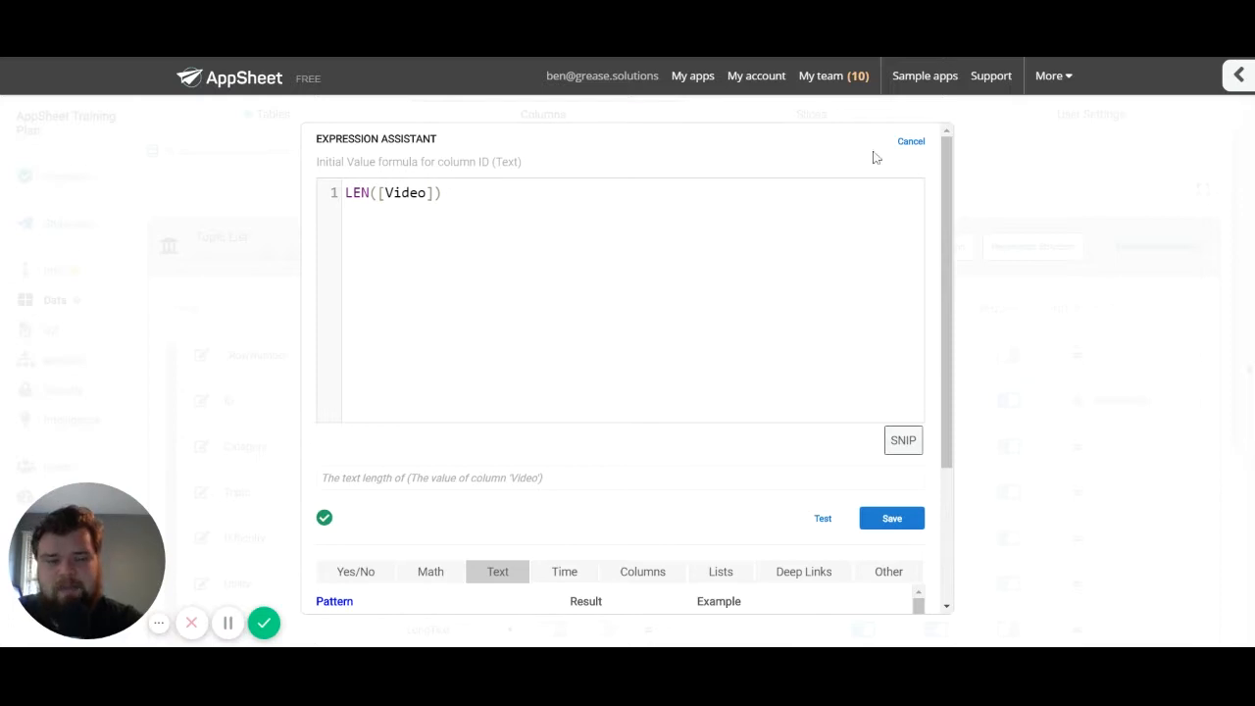
Place the caret at the end of LEN([Video]) ready to remove its closing parenthesis
click(1048, 75)
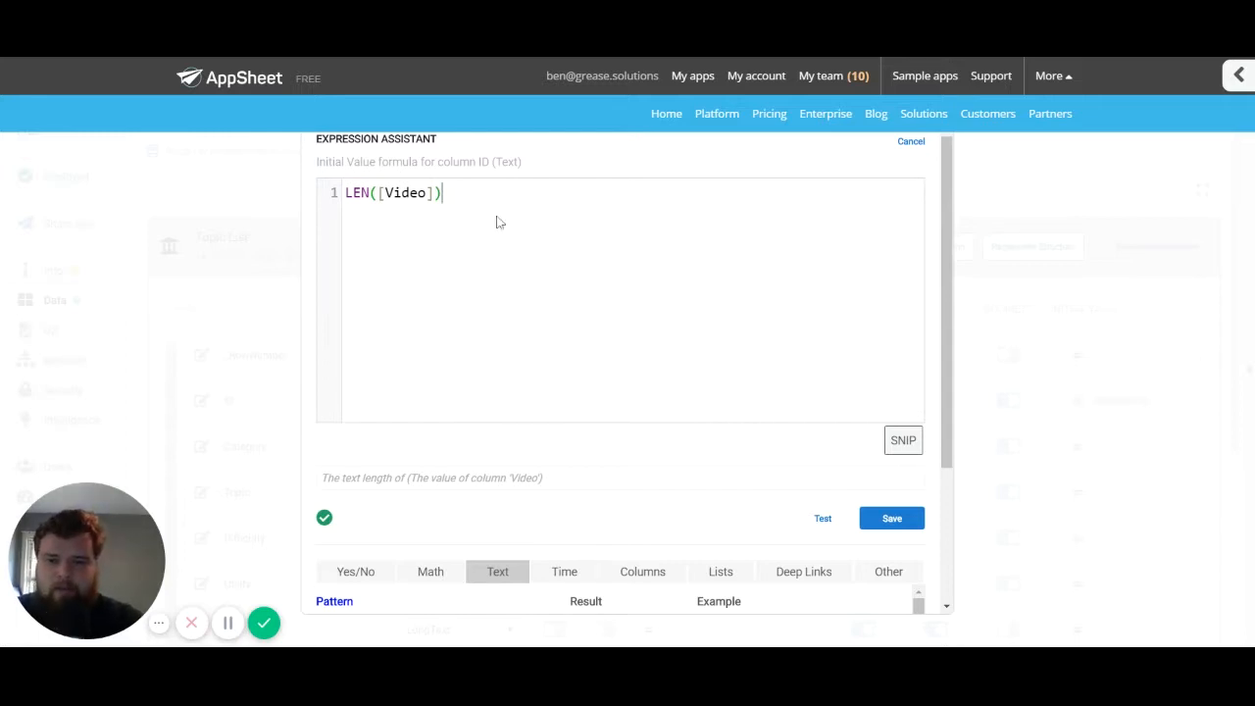
mouse_move(368, 214)
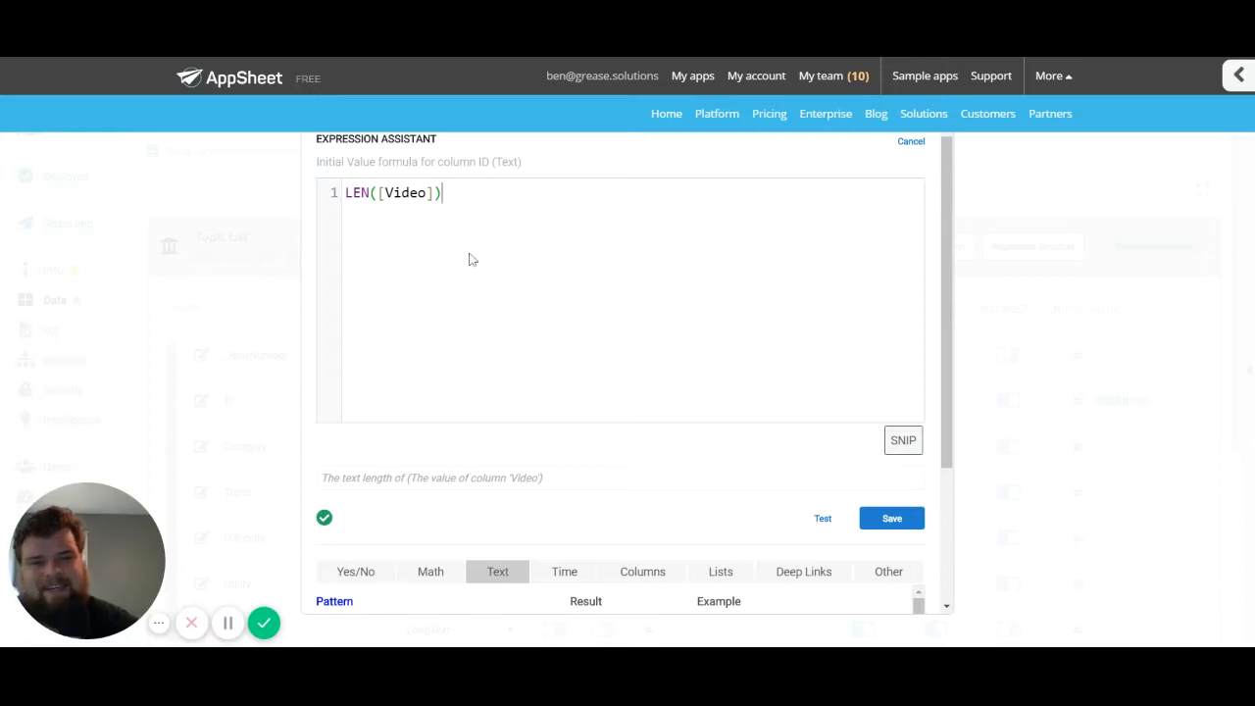
mouse_move(781, 263)
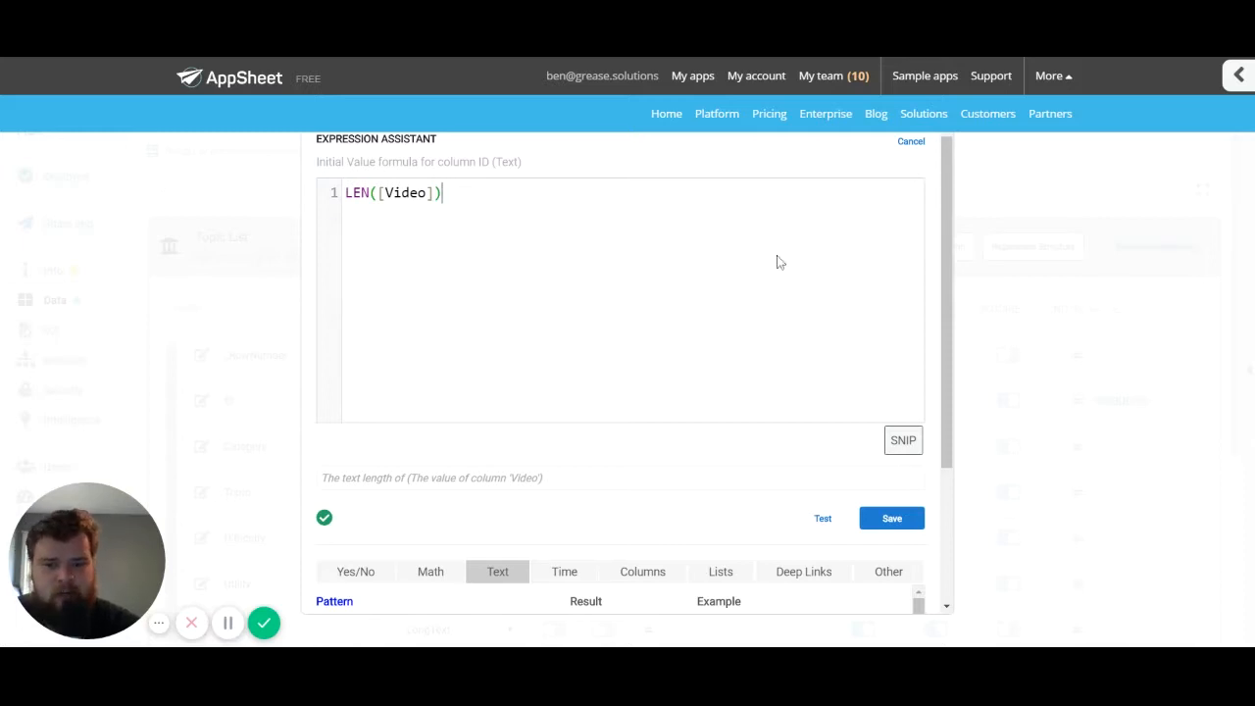
mouse_move(571, 368)
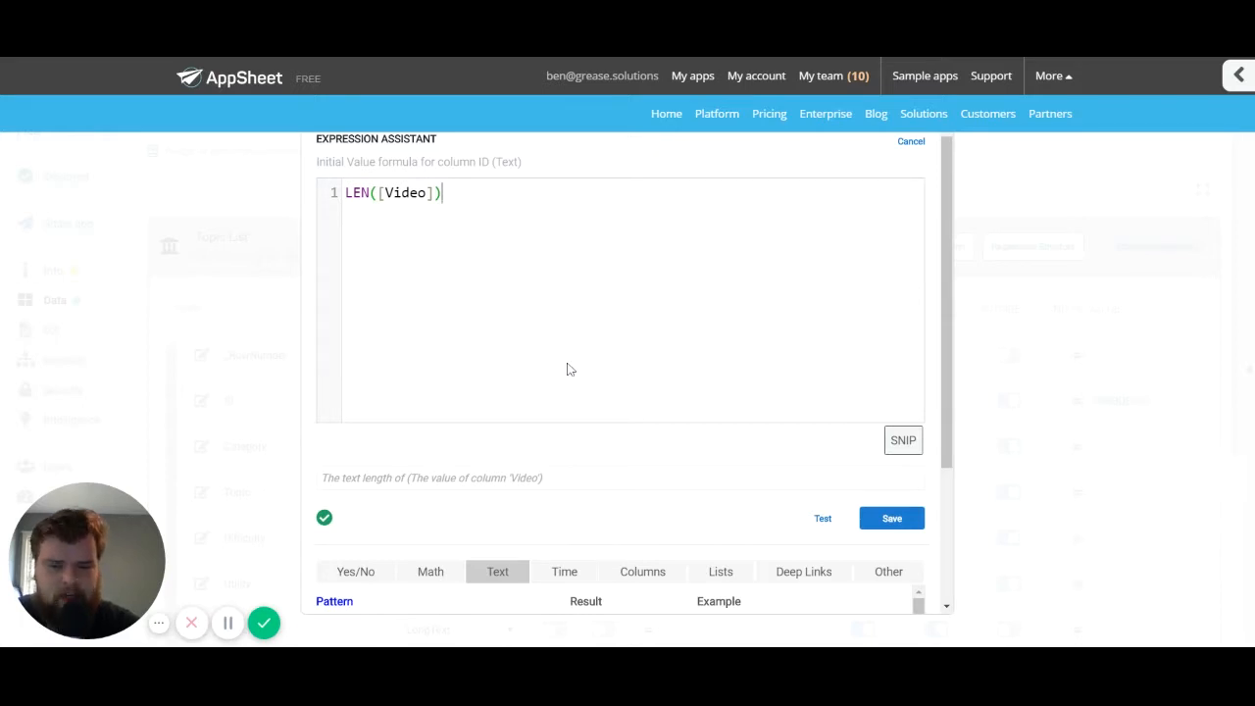
scroll(down, 3)
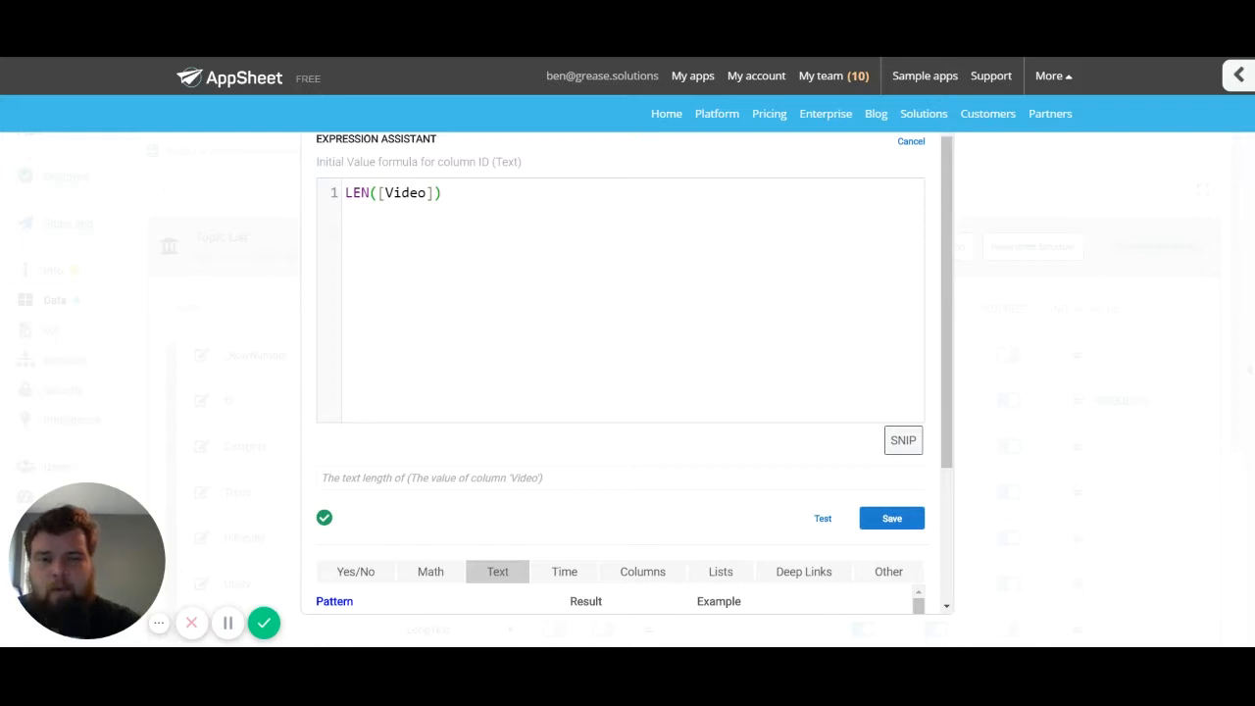
mouse_move(553, 466)
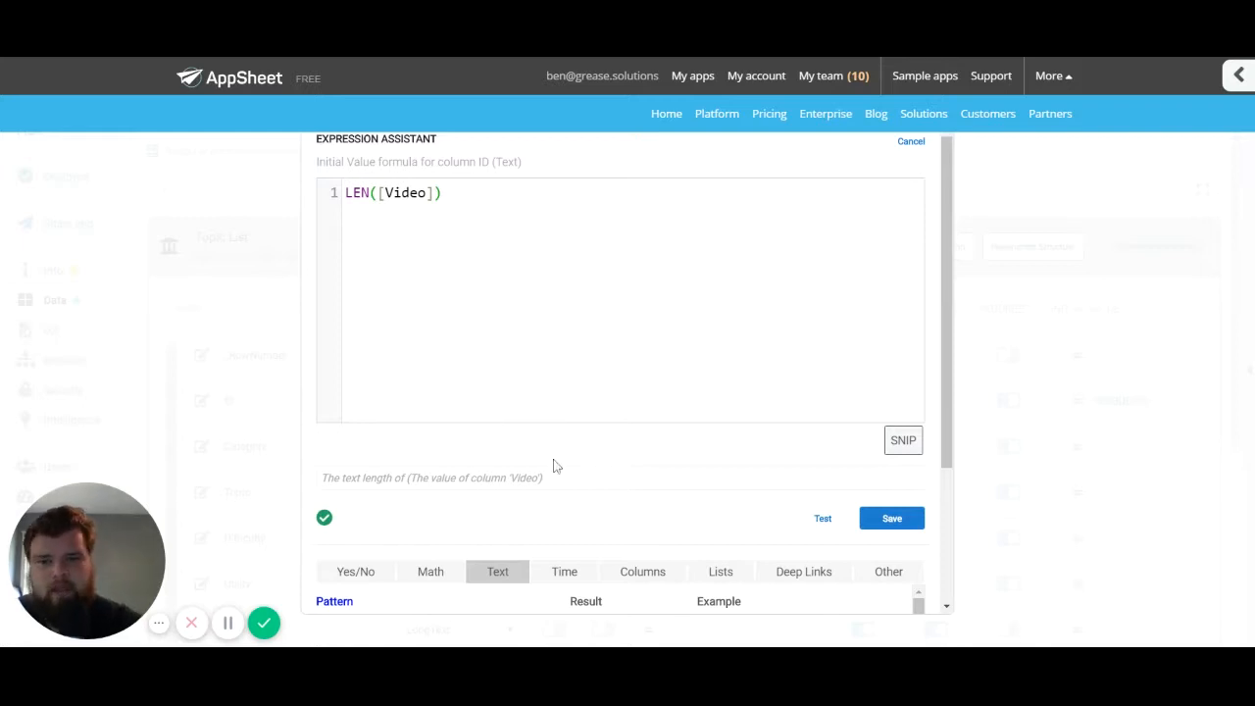
mouse_move(637, 208)
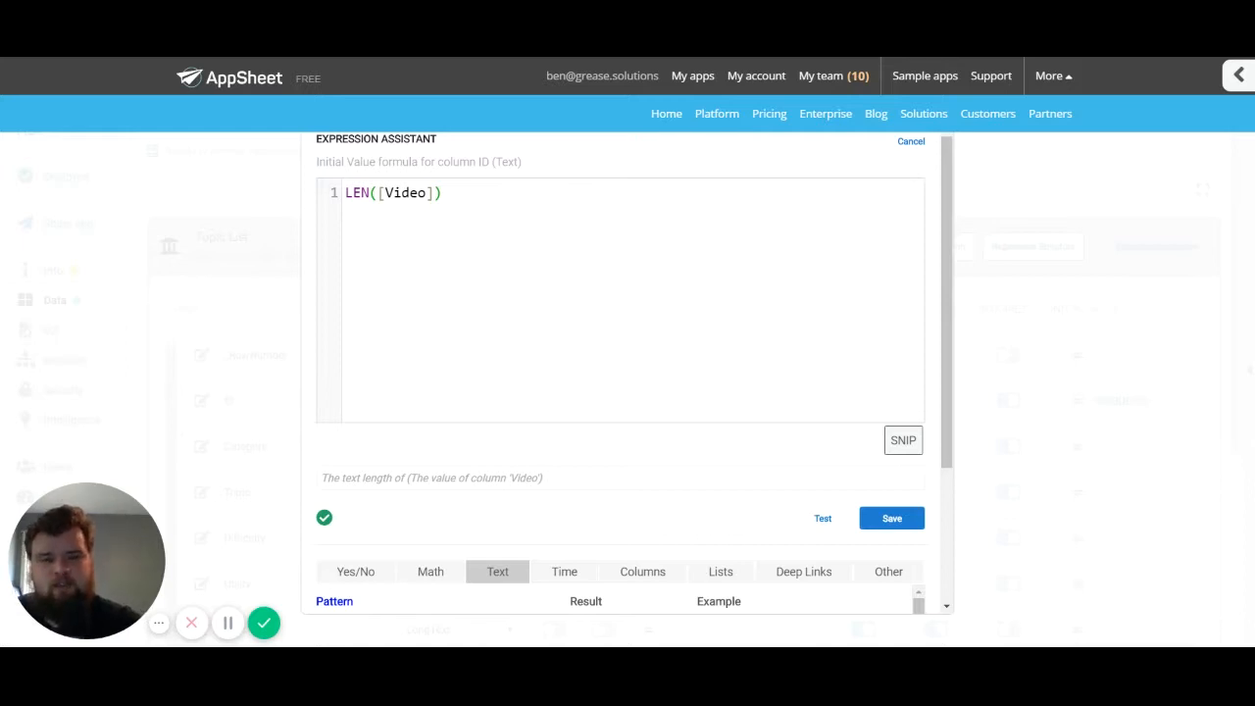
mouse_move(335, 118)
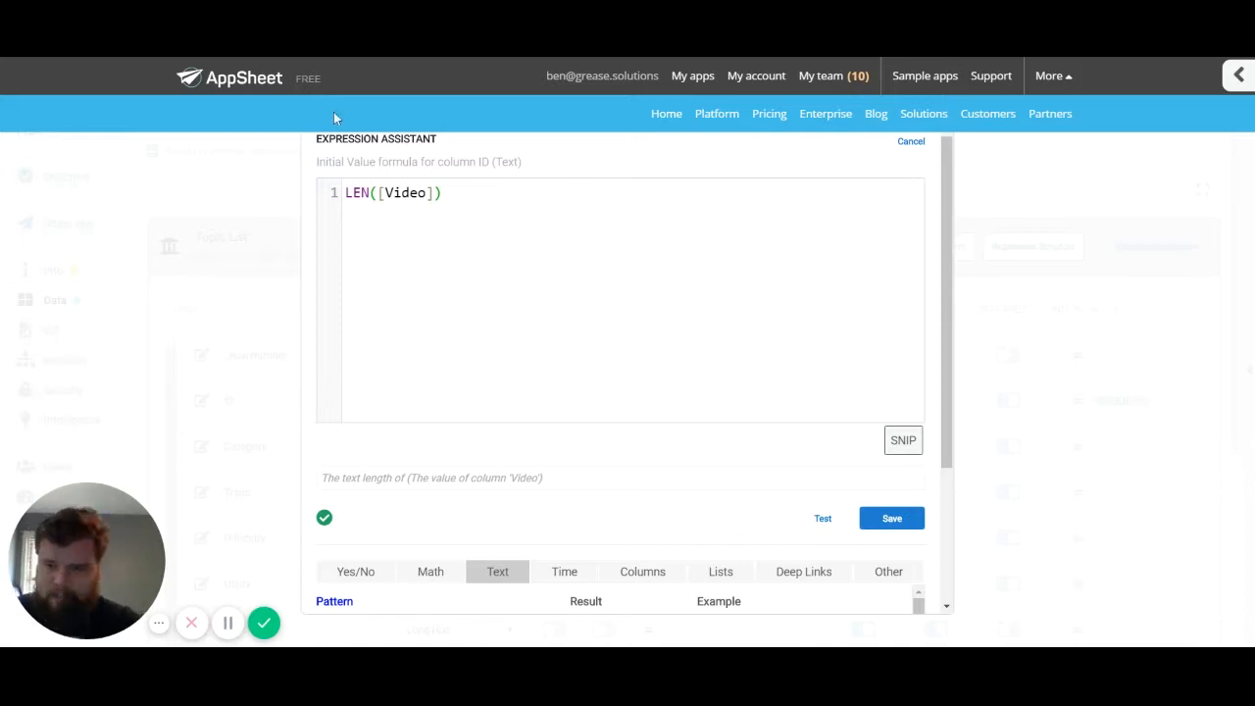
mouse_move(714, 287)
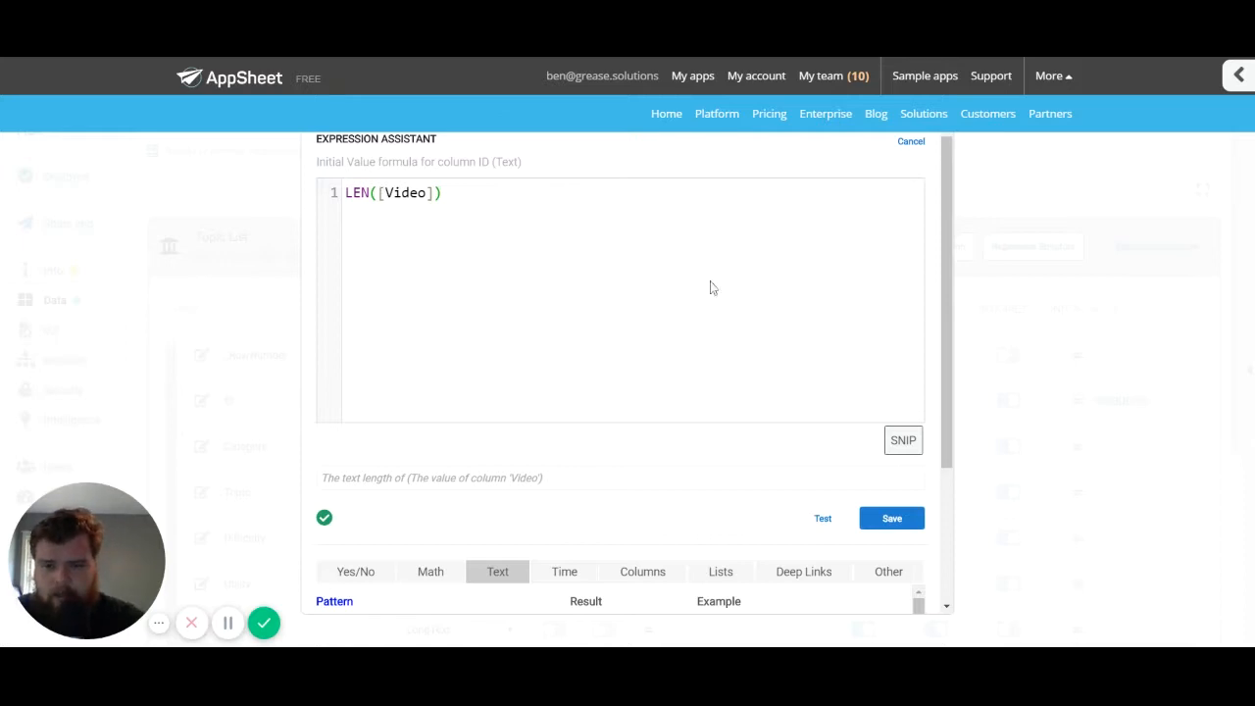
mouse_move(735, 263)
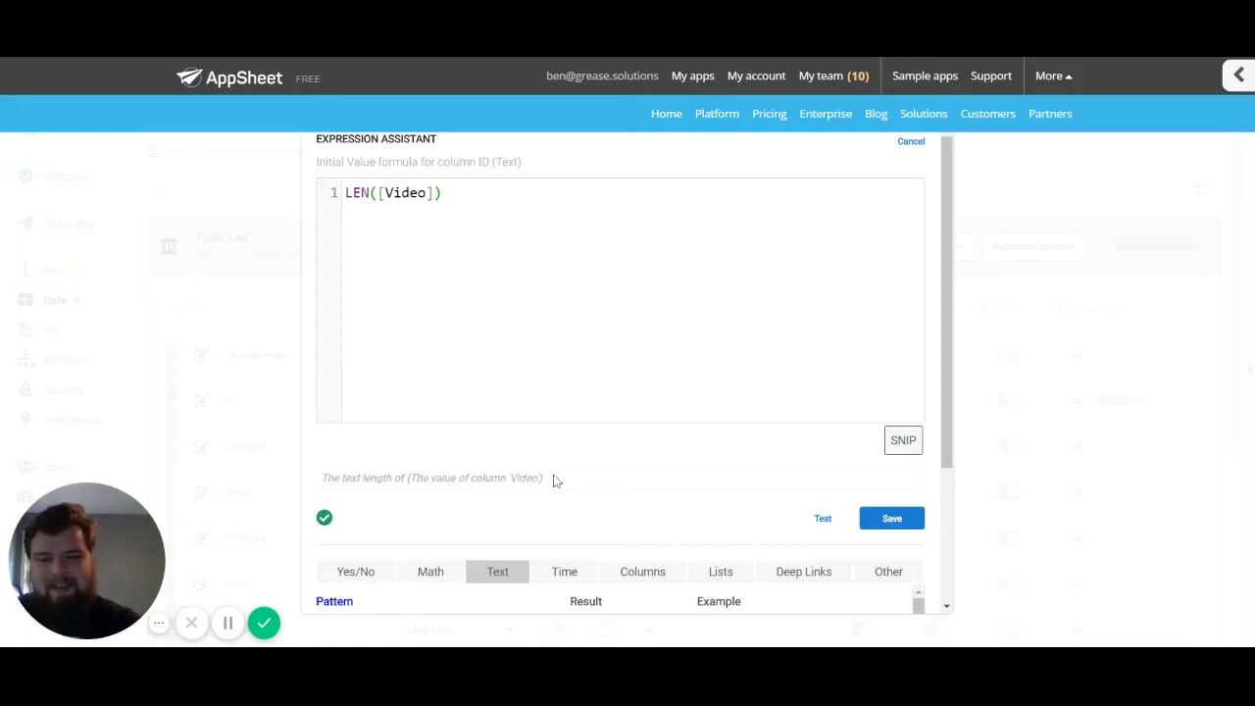
mouse_move(572, 510)
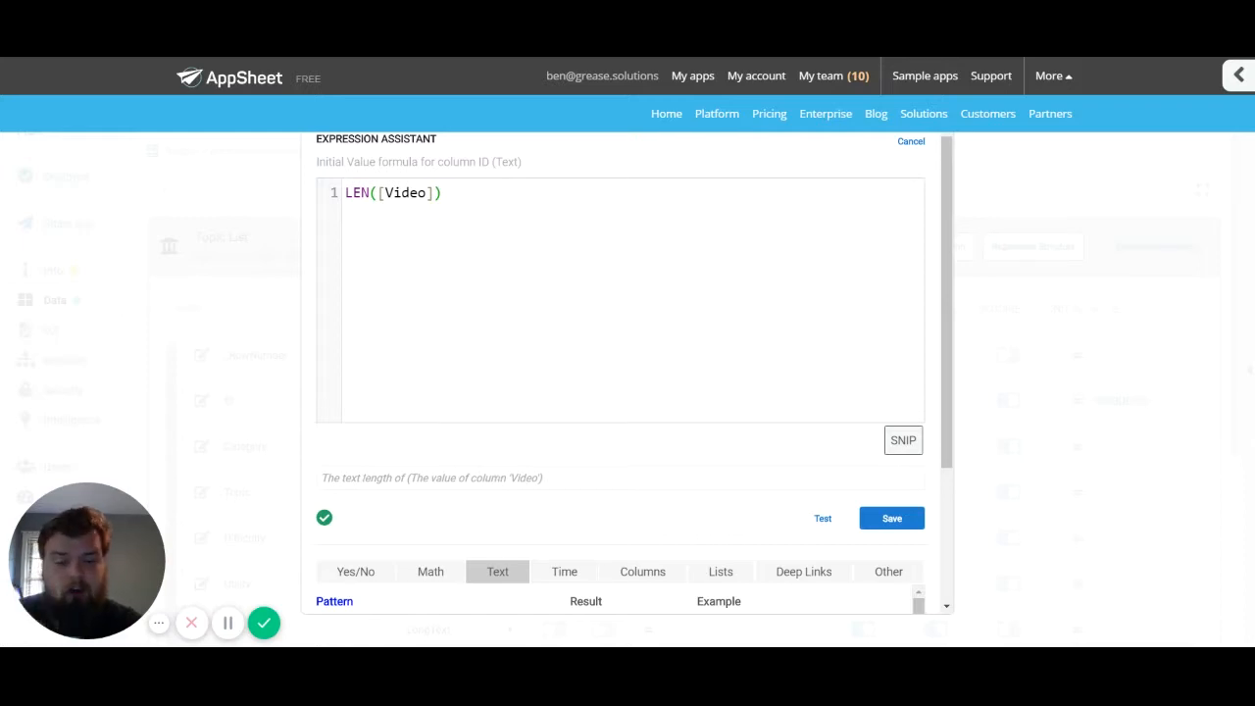
mouse_move(470, 294)
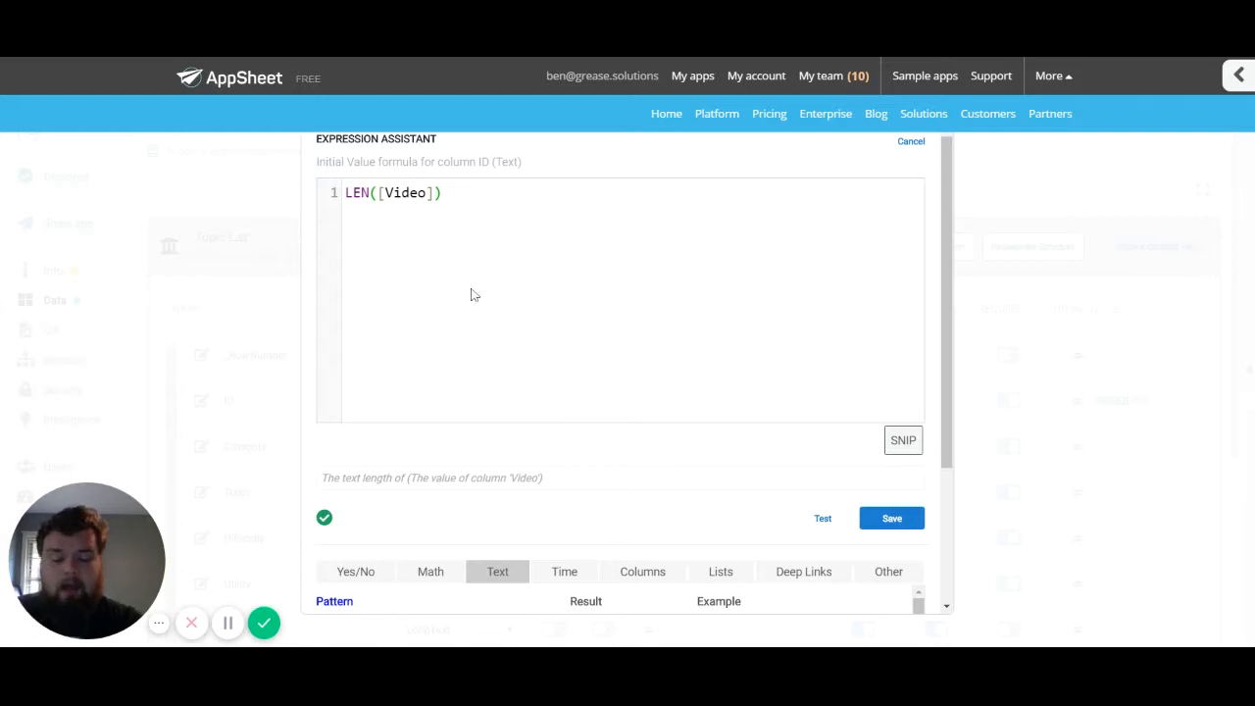
mouse_move(400, 545)
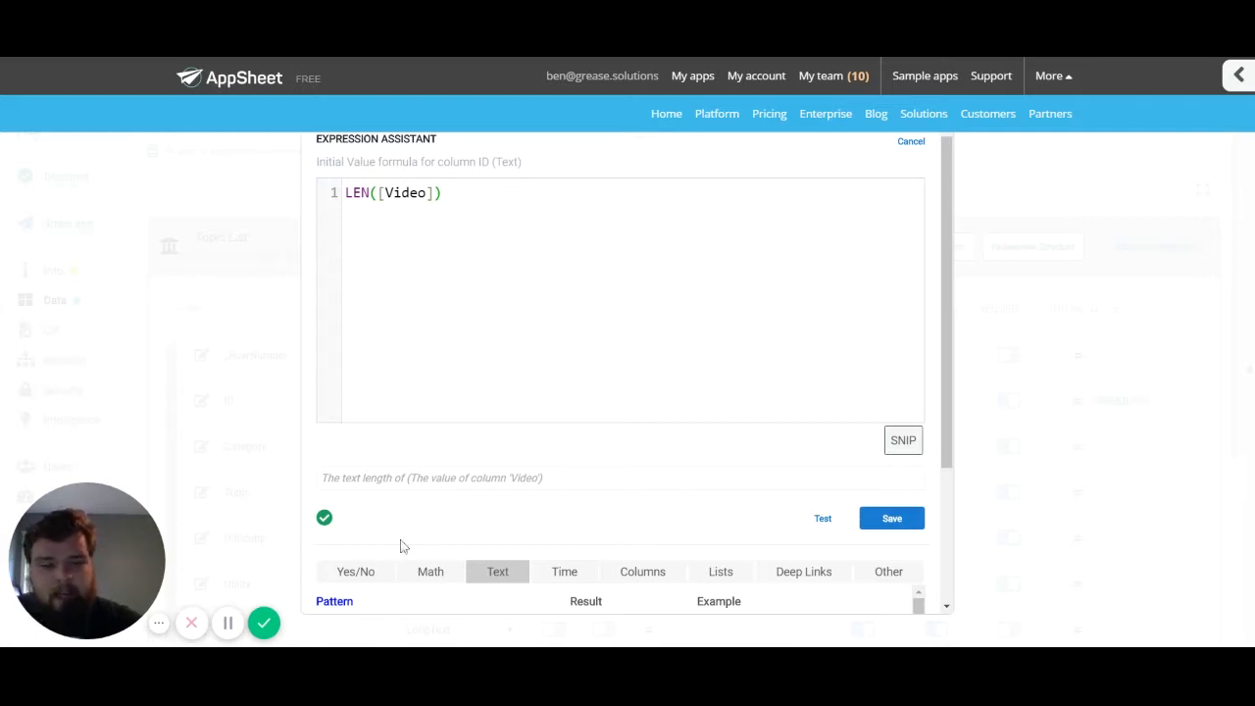
mouse_move(549, 293)
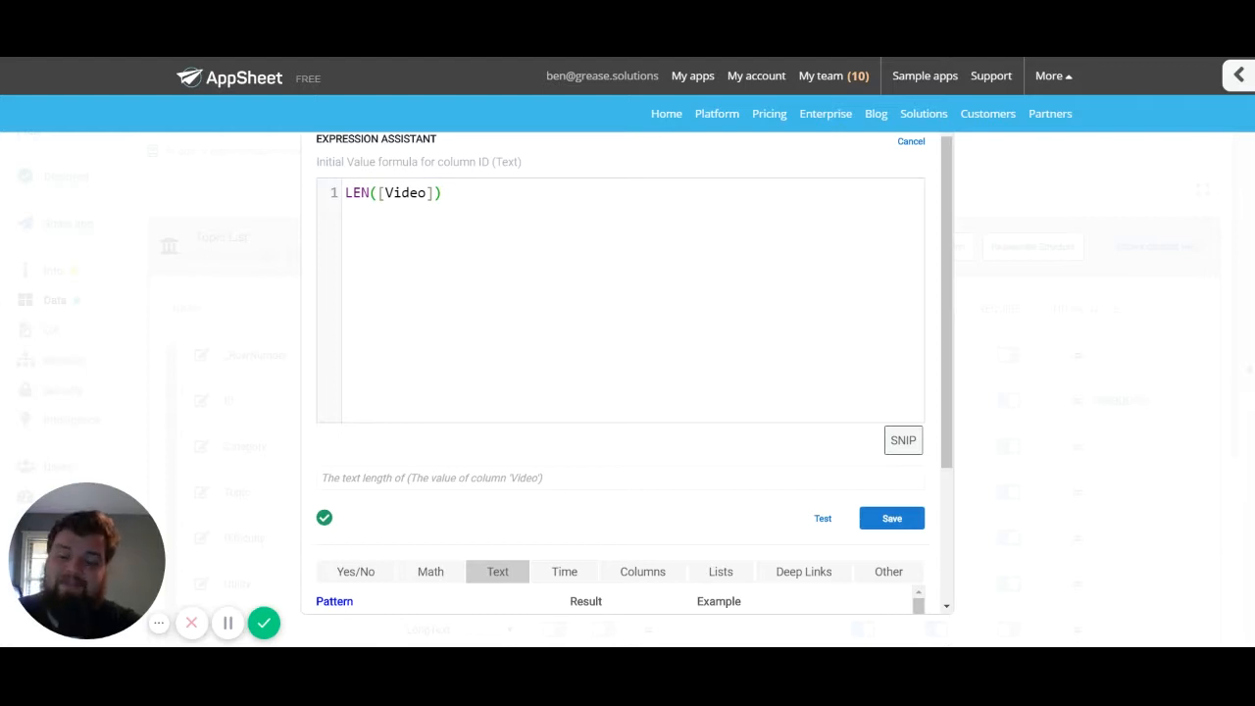
mouse_move(494, 497)
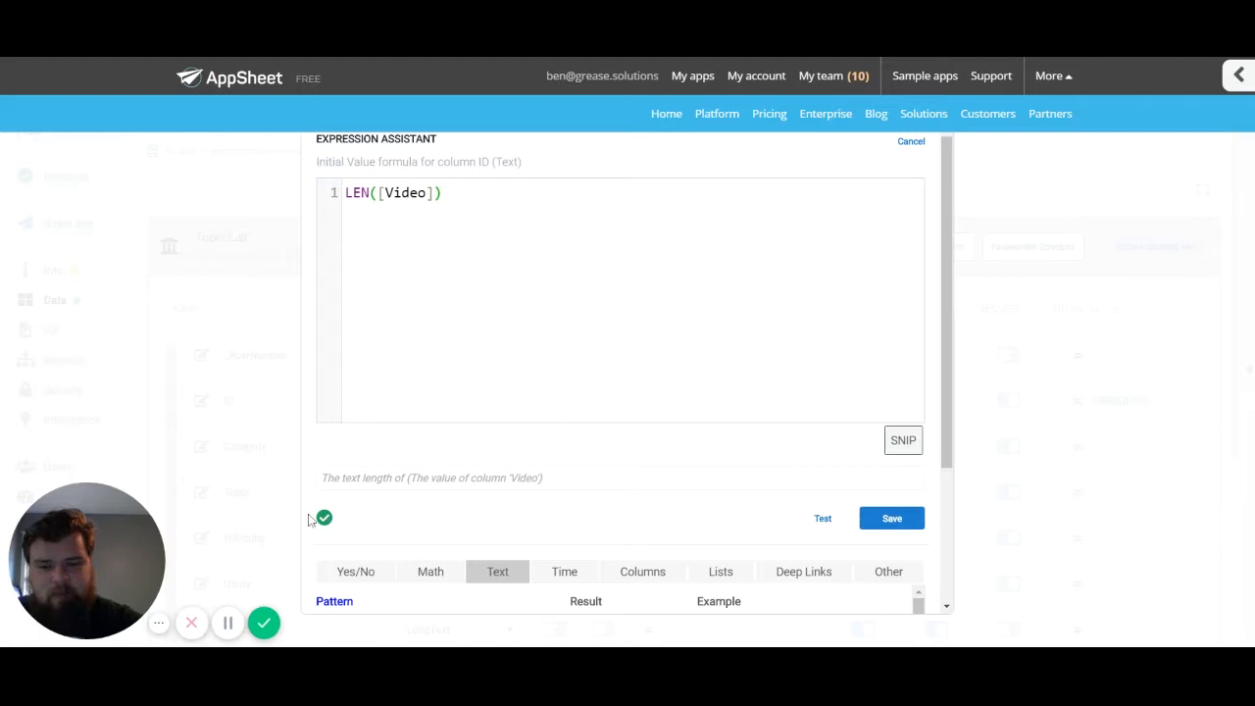
mouse_move(271, 494)
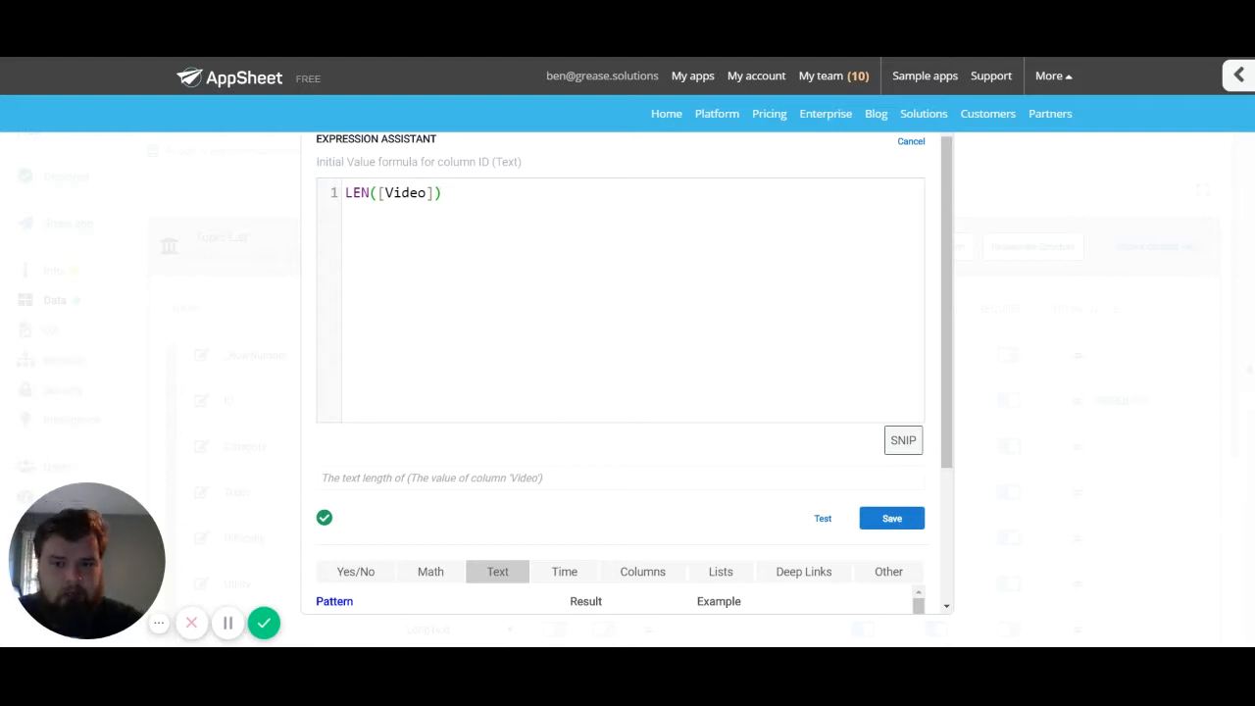
mouse_move(427, 275)
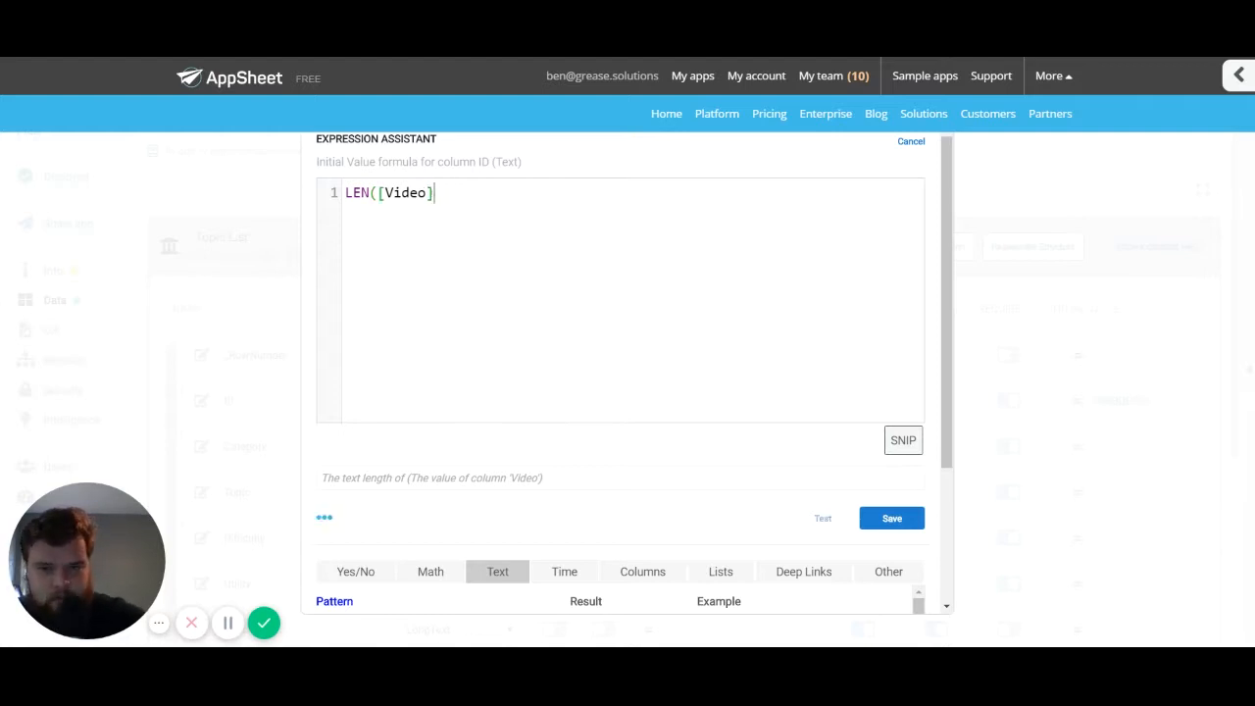
Delete the closing parenthesis to see the mismatch error, then retype ')' so LEN([Video]) validates
key(Backspace)
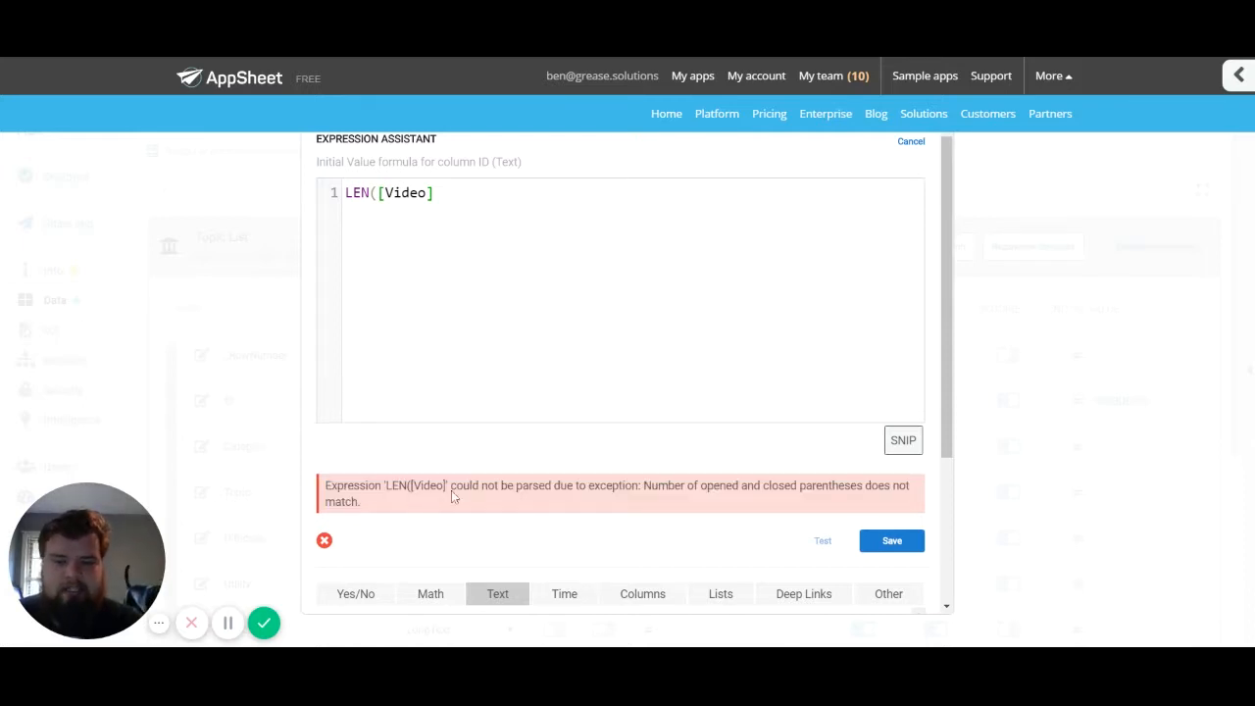
mouse_move(598, 282)
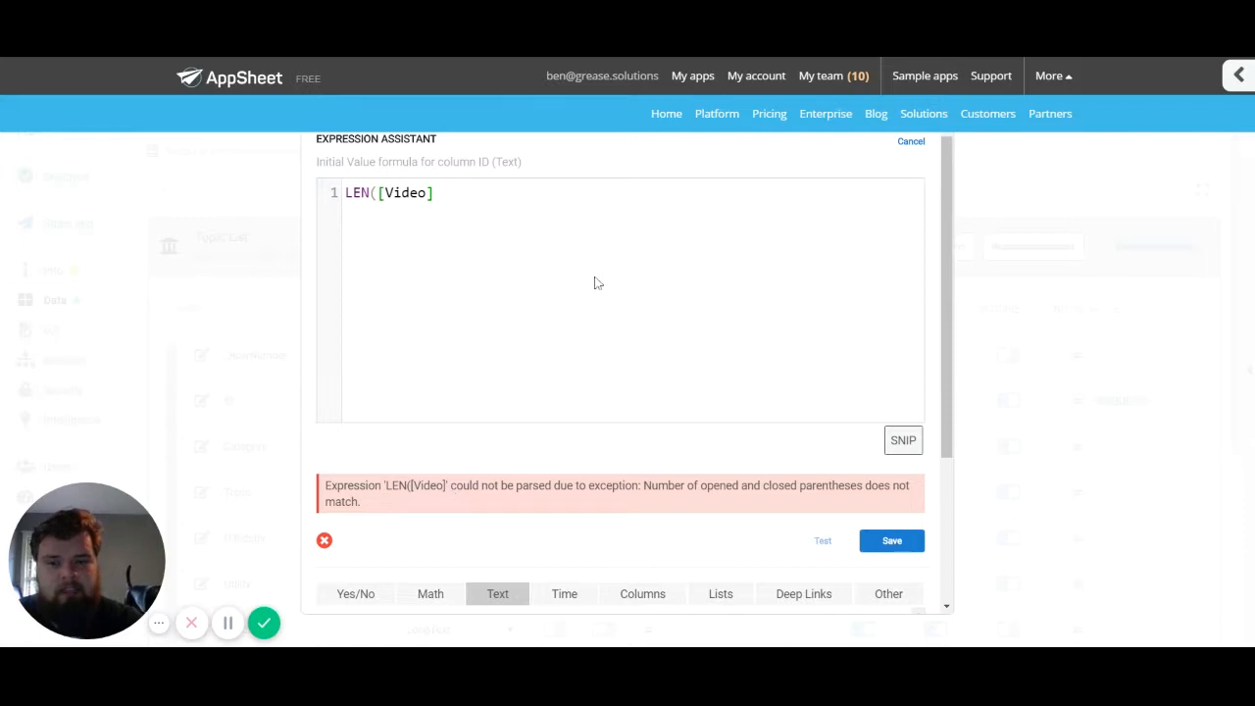
mouse_move(586, 213)
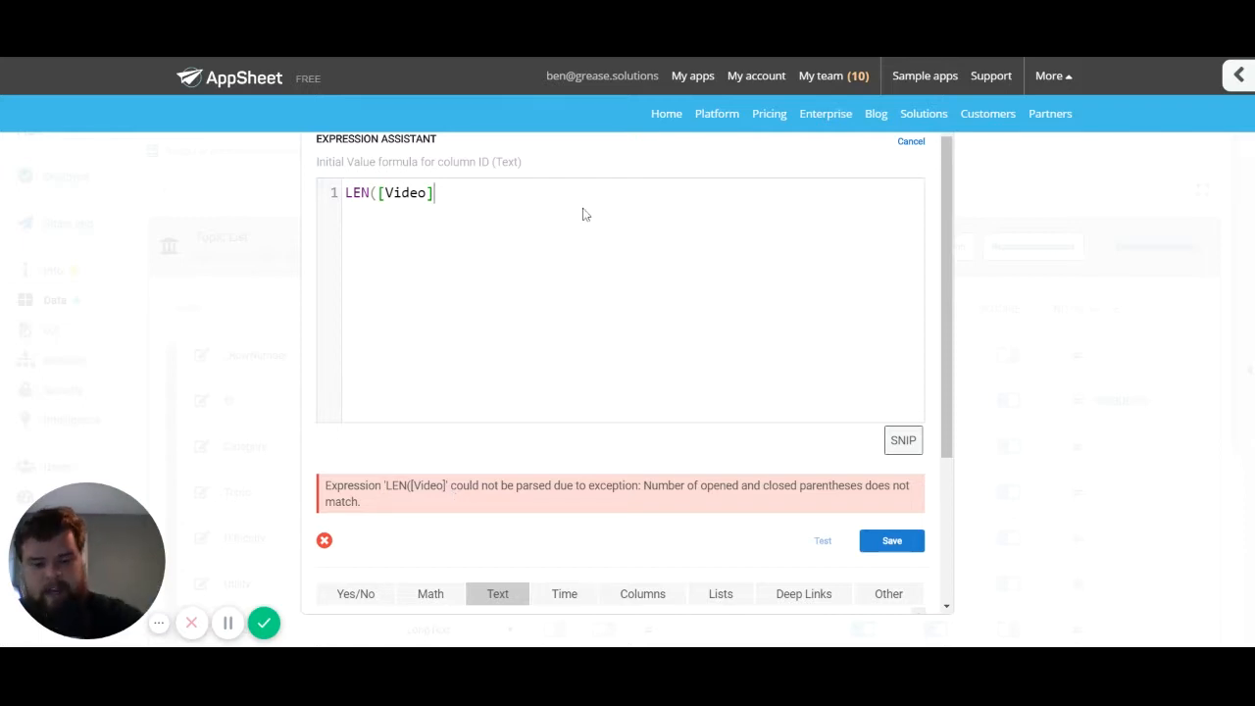
text())
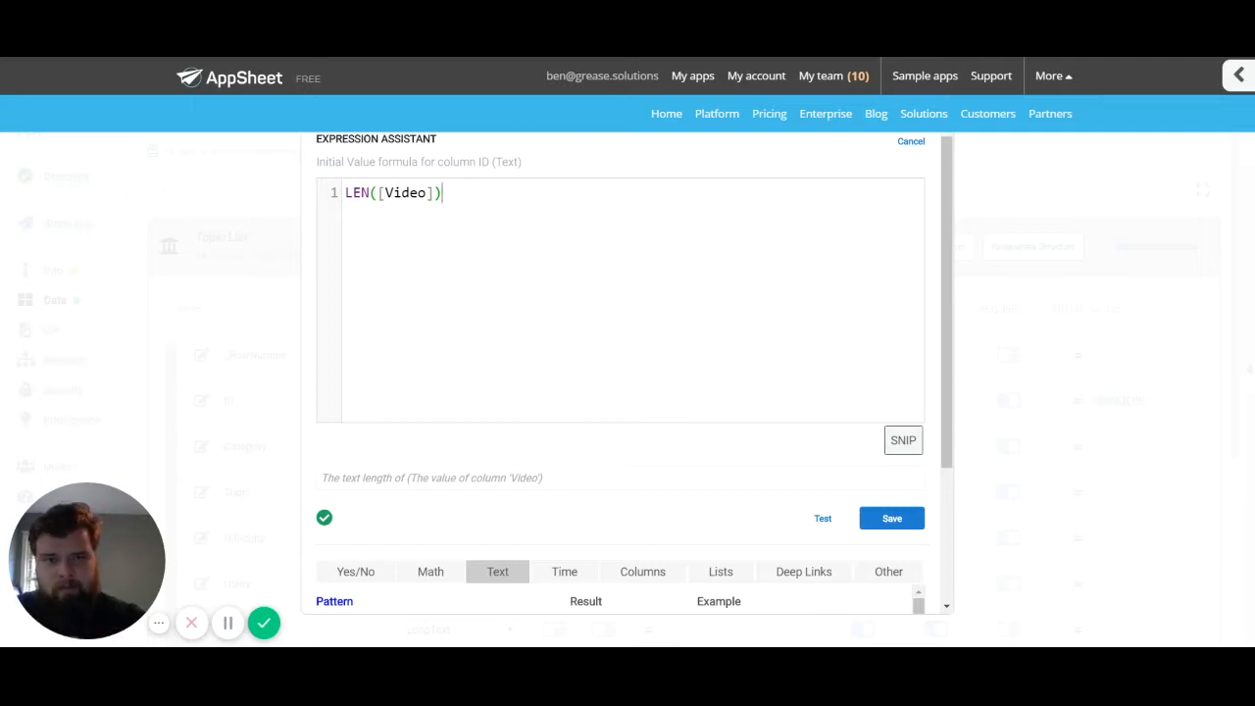
scroll(down, 3)
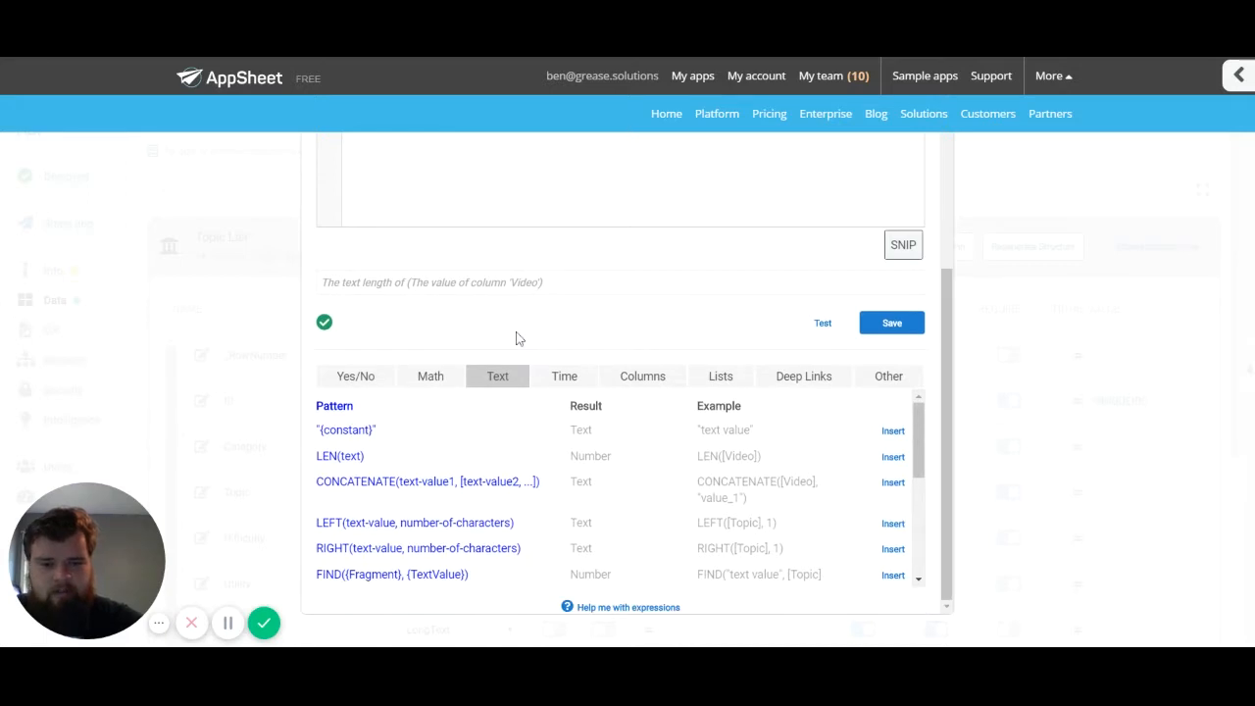
mouse_move(892, 333)
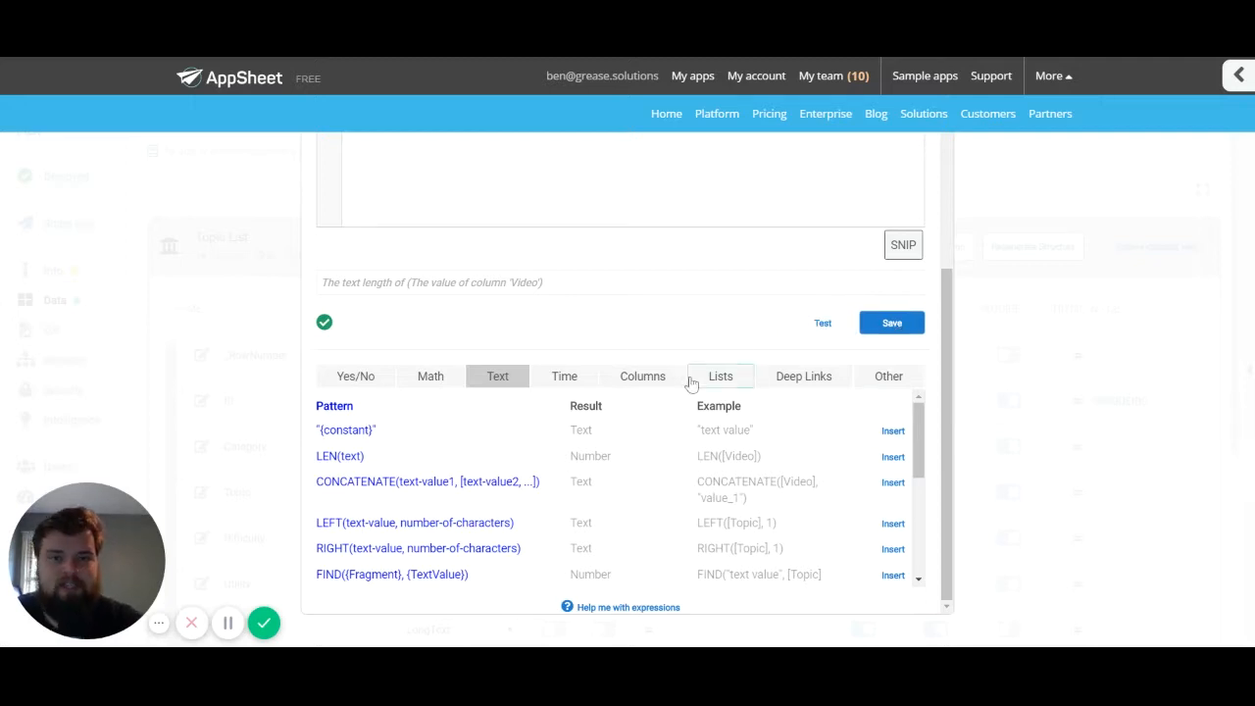
mouse_move(722, 290)
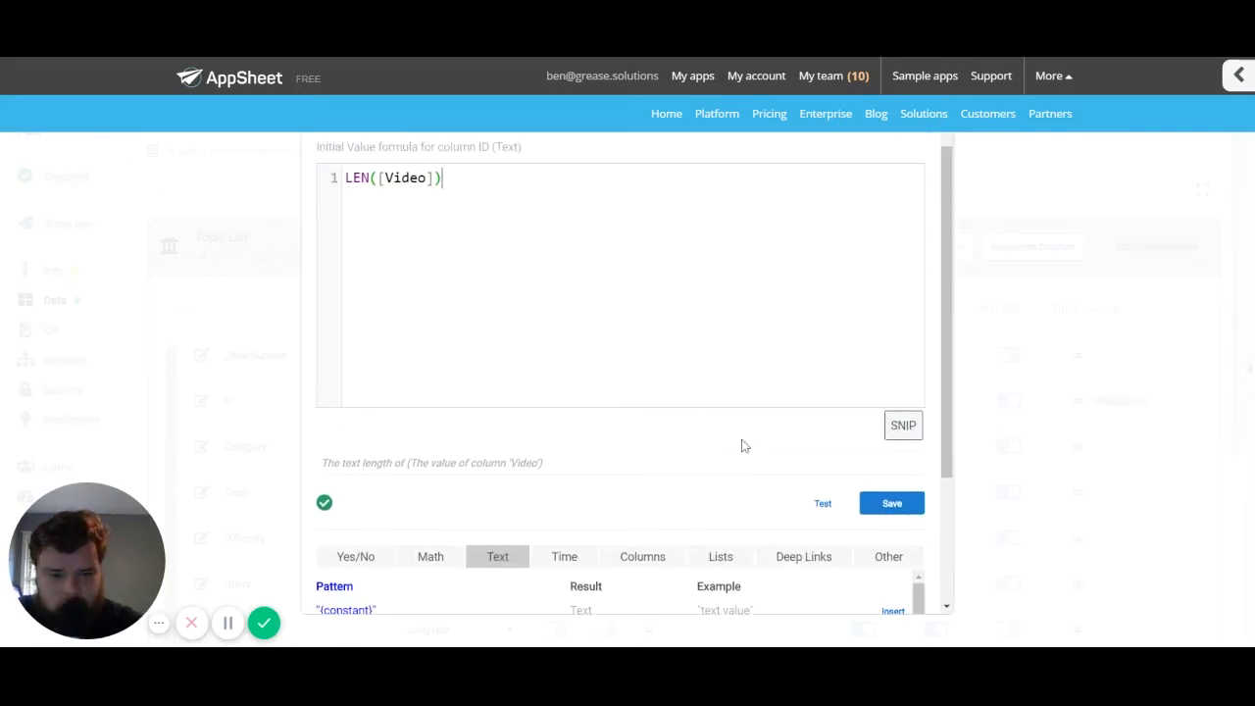
Switch the function reference to Columns, listing [_THIS], [_RowNumber] and [Category]
scroll(down, 3)
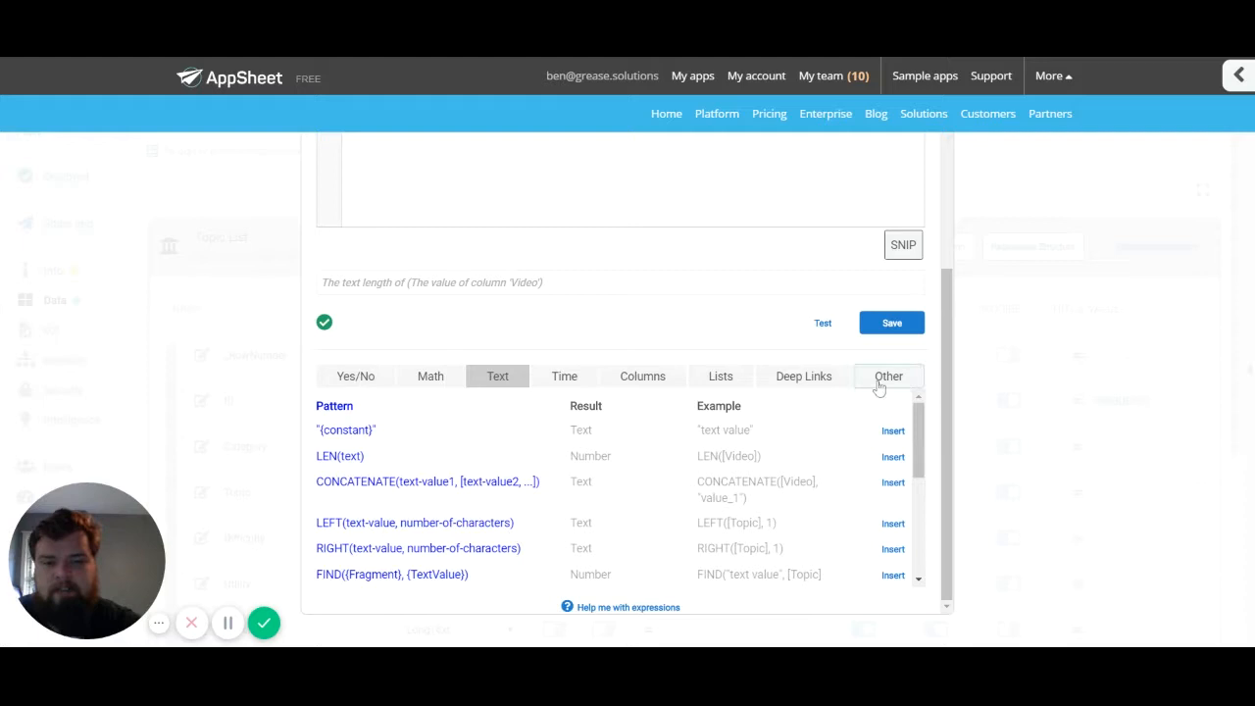
mouse_move(914, 382)
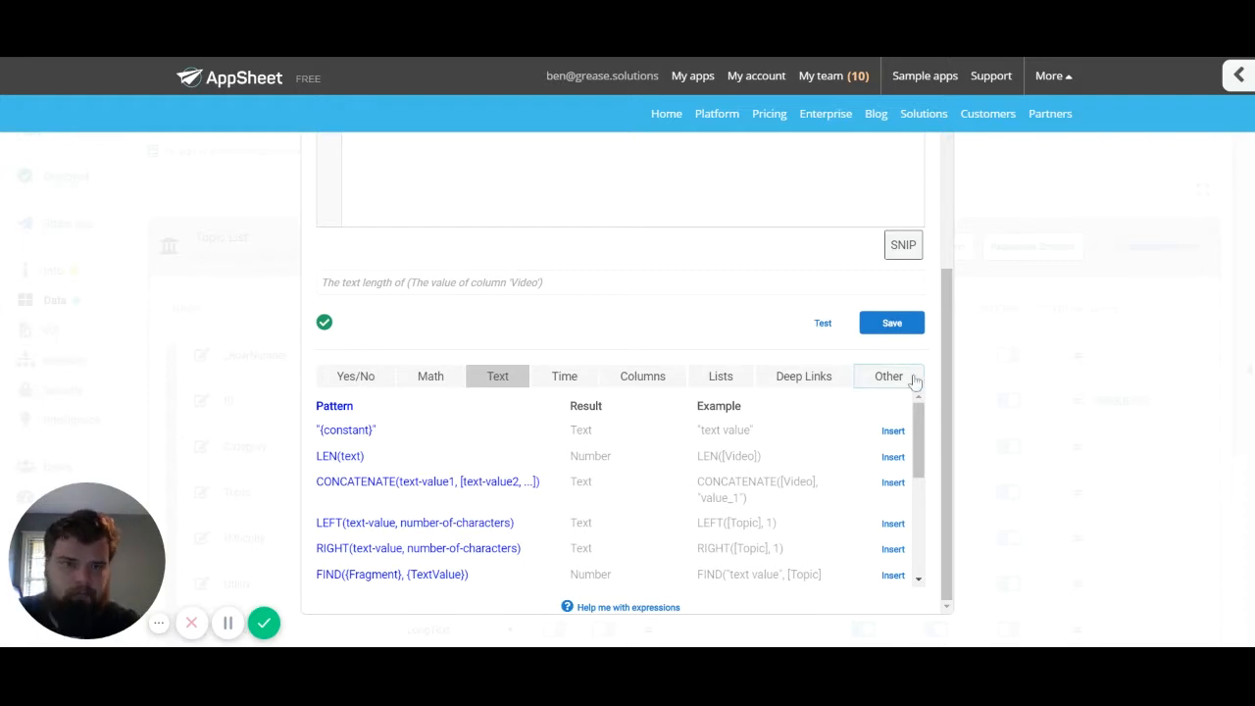
mouse_move(682, 368)
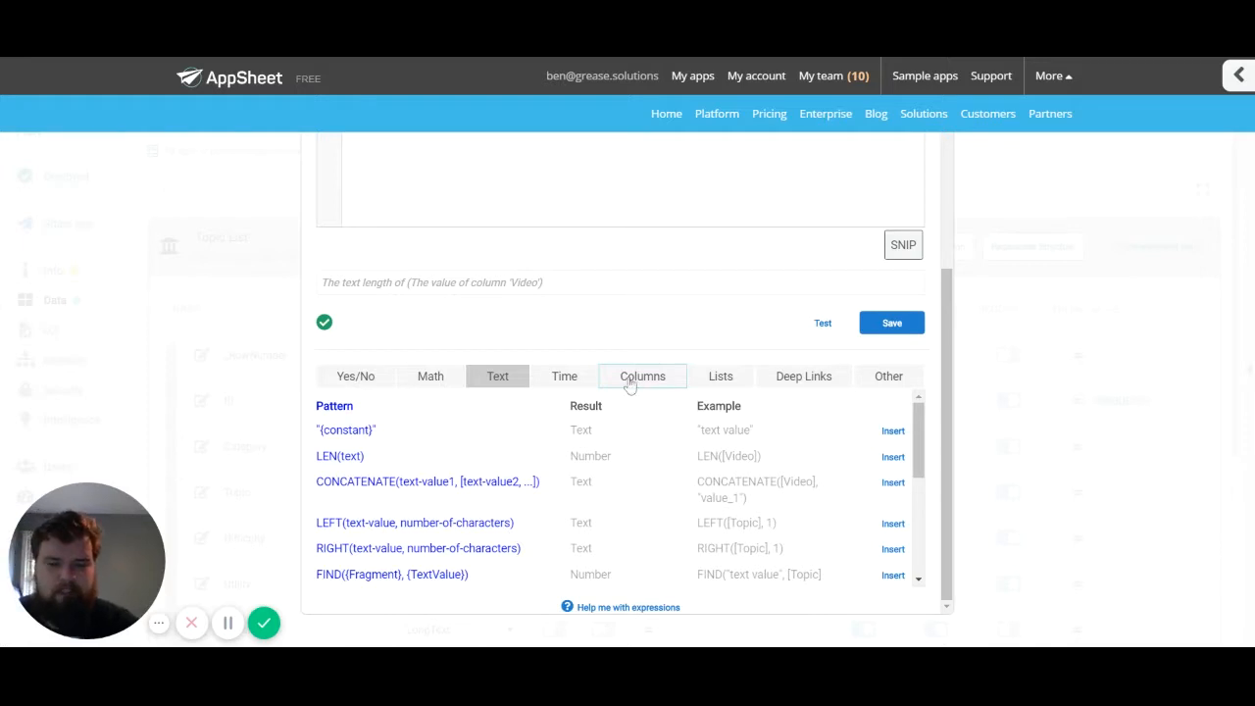
click(643, 376)
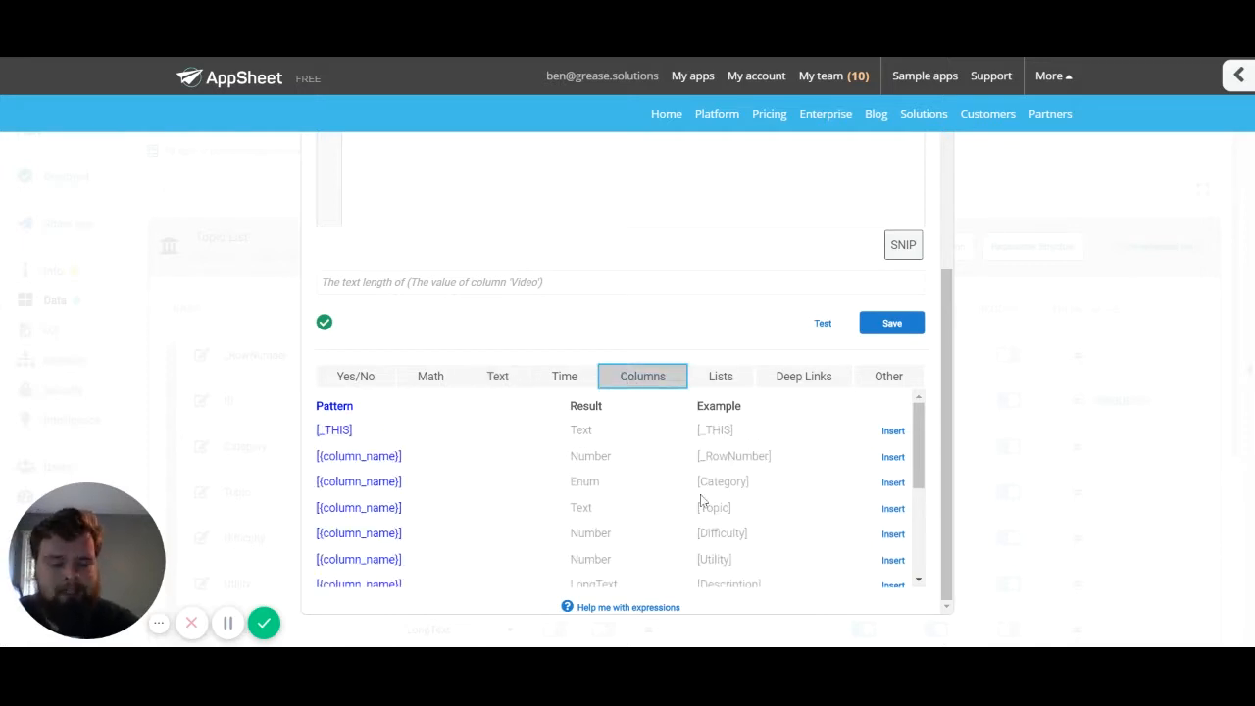
mouse_move(792, 557)
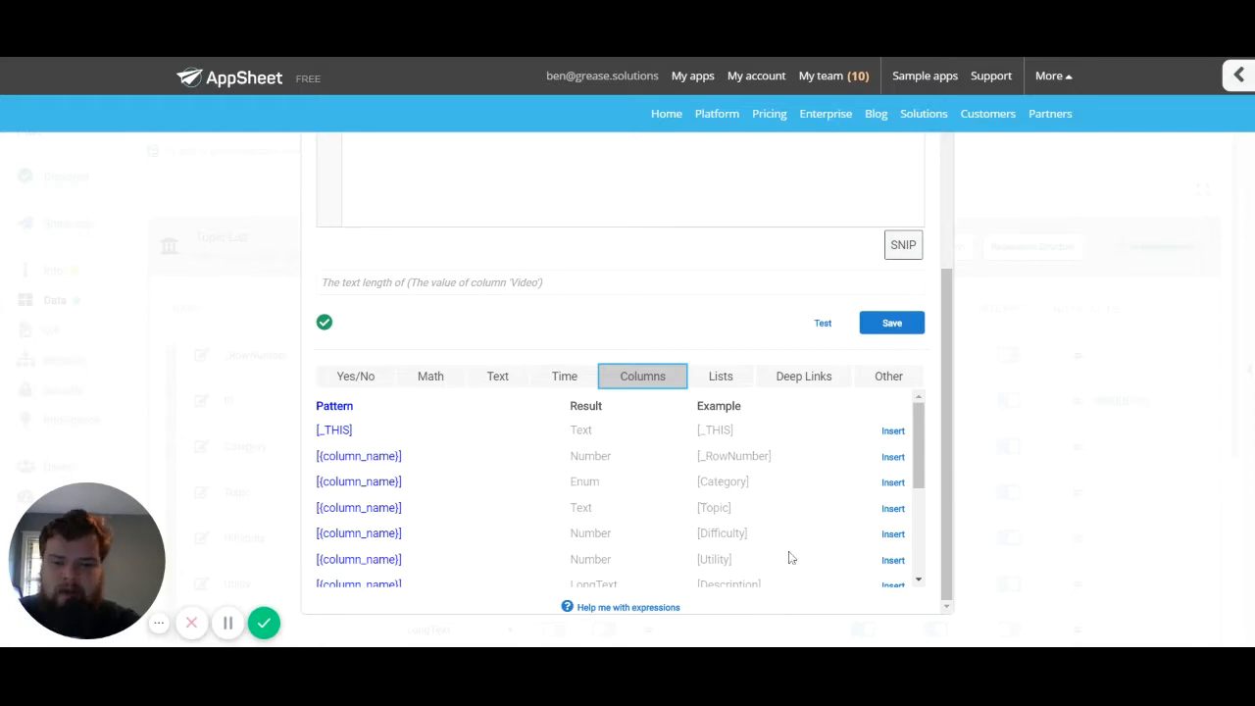
click(721, 376)
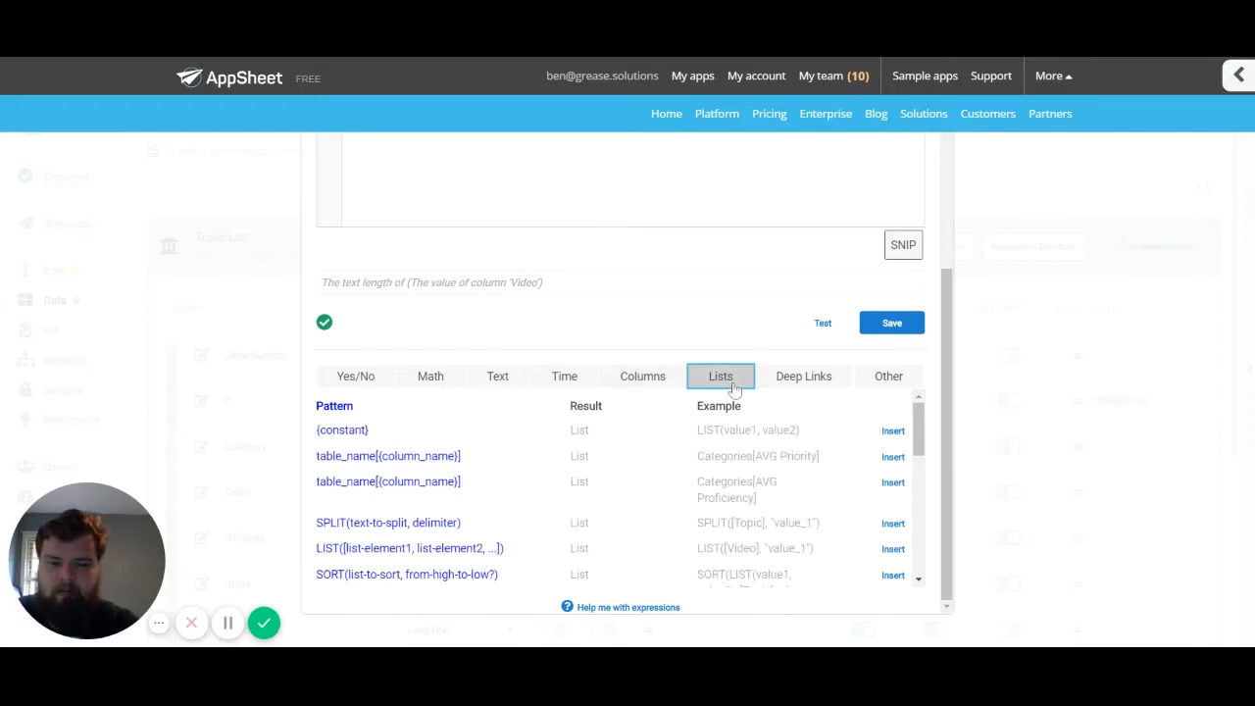
mouse_move(475, 549)
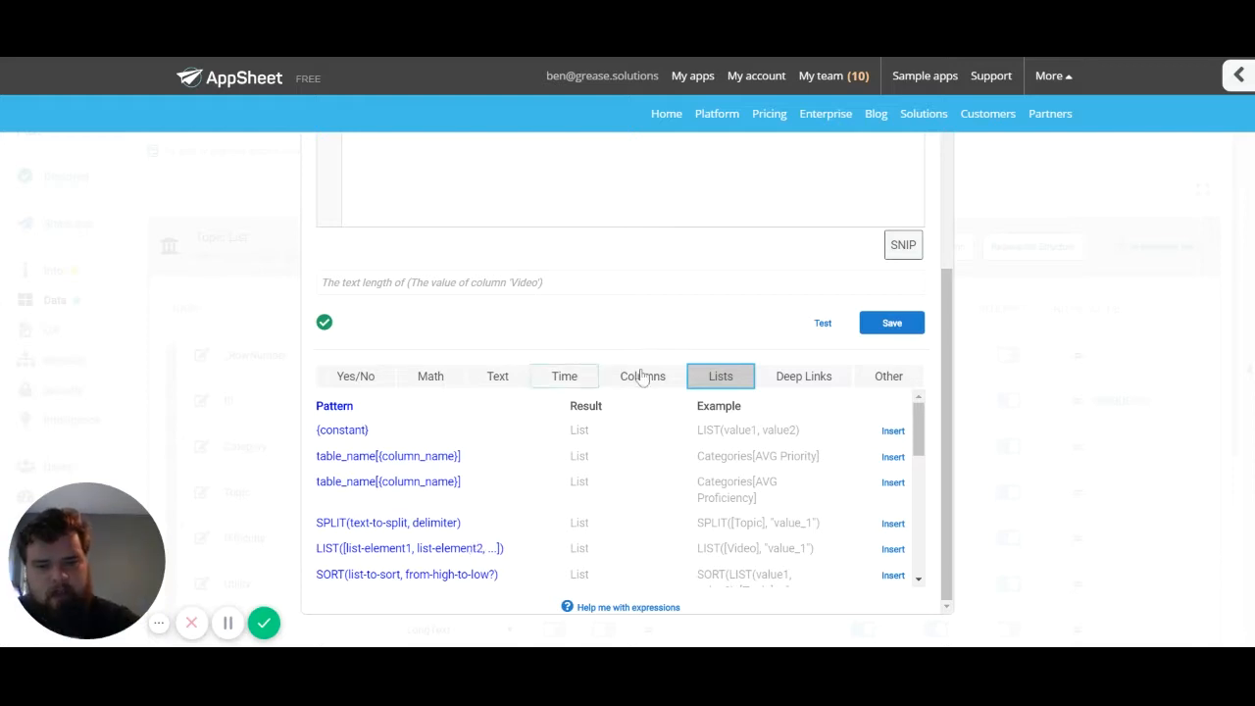
click(643, 376)
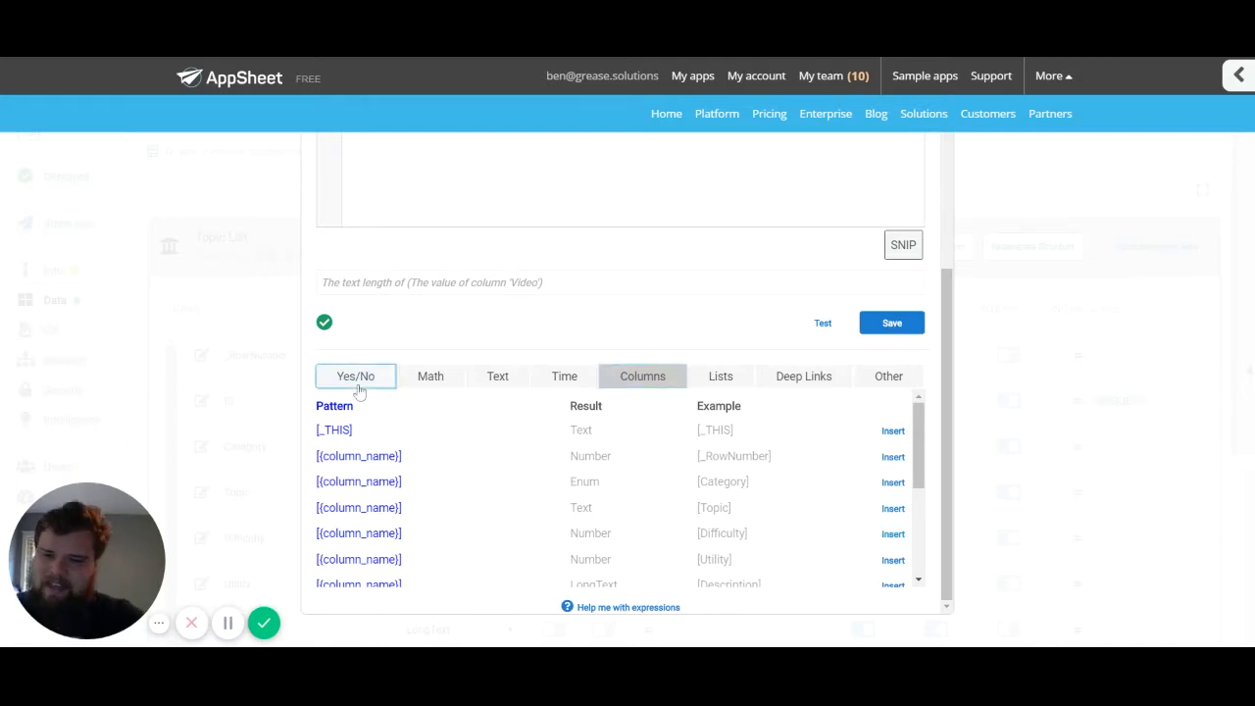
Browse the Text function patterns such as LEN, CONCATENATE, LEFT, RIGHT, UPPER and LOWER
click(498, 377)
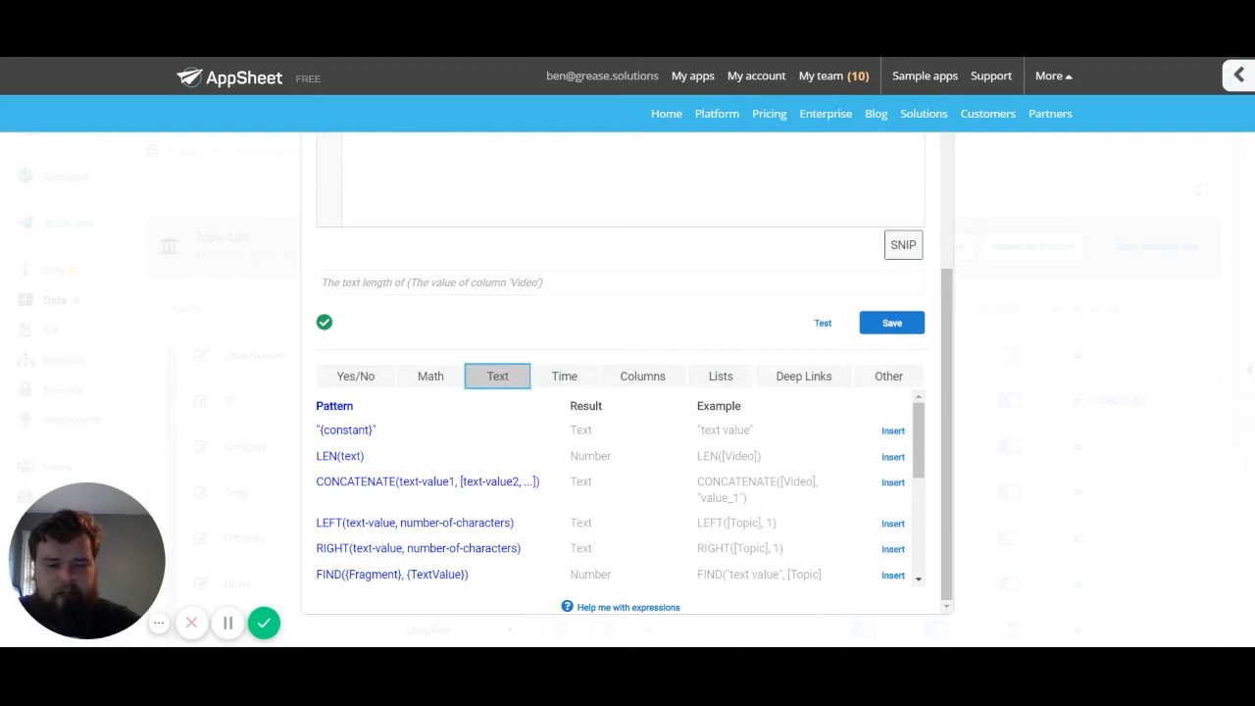
scroll(down, 3)
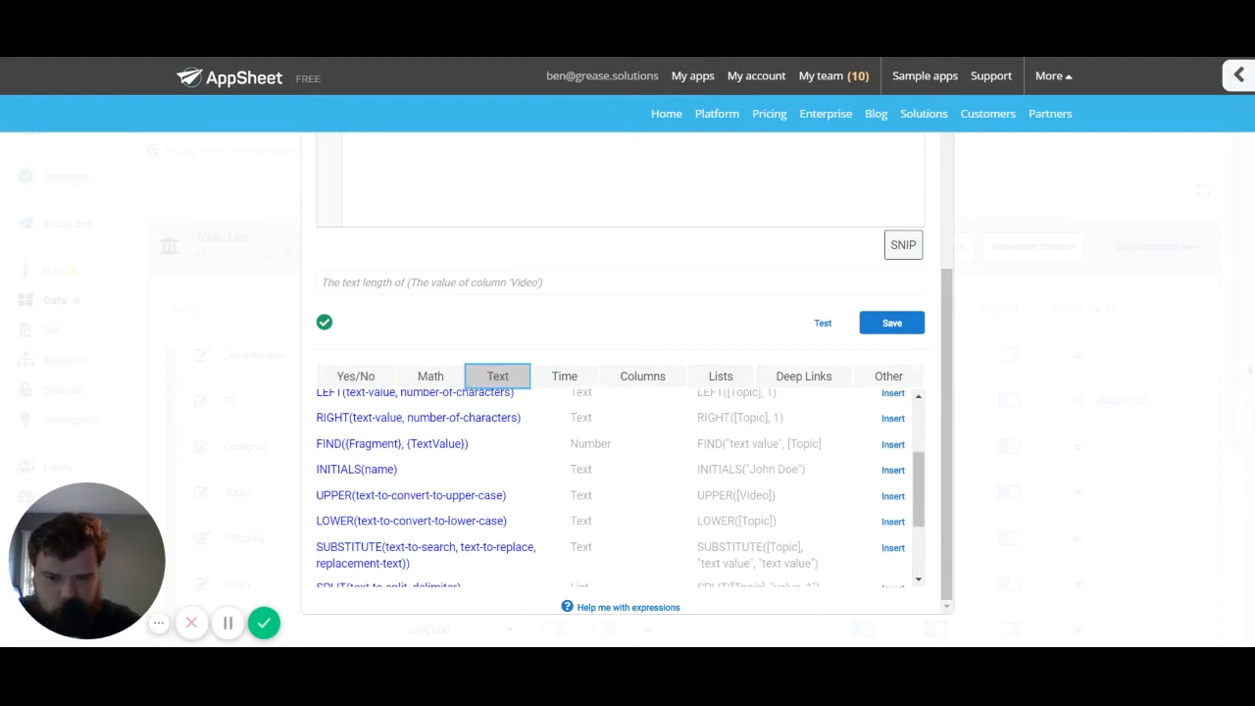
scroll(up, 3)
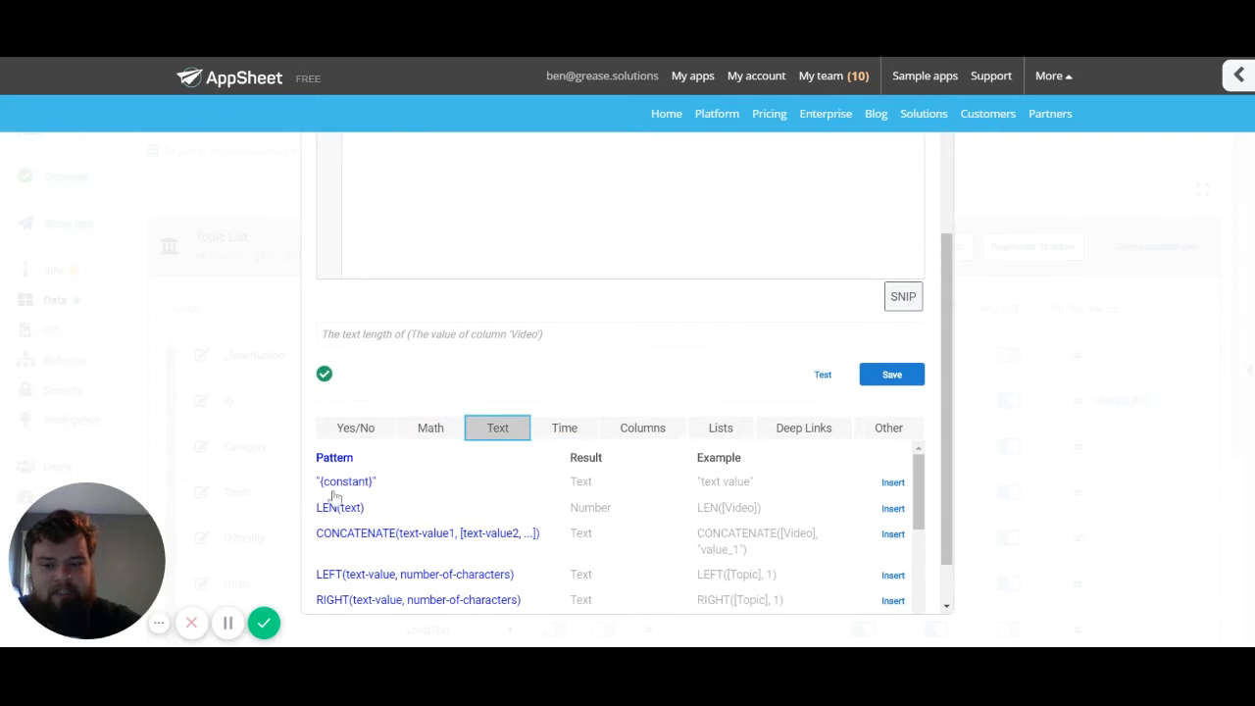
mouse_move(498, 353)
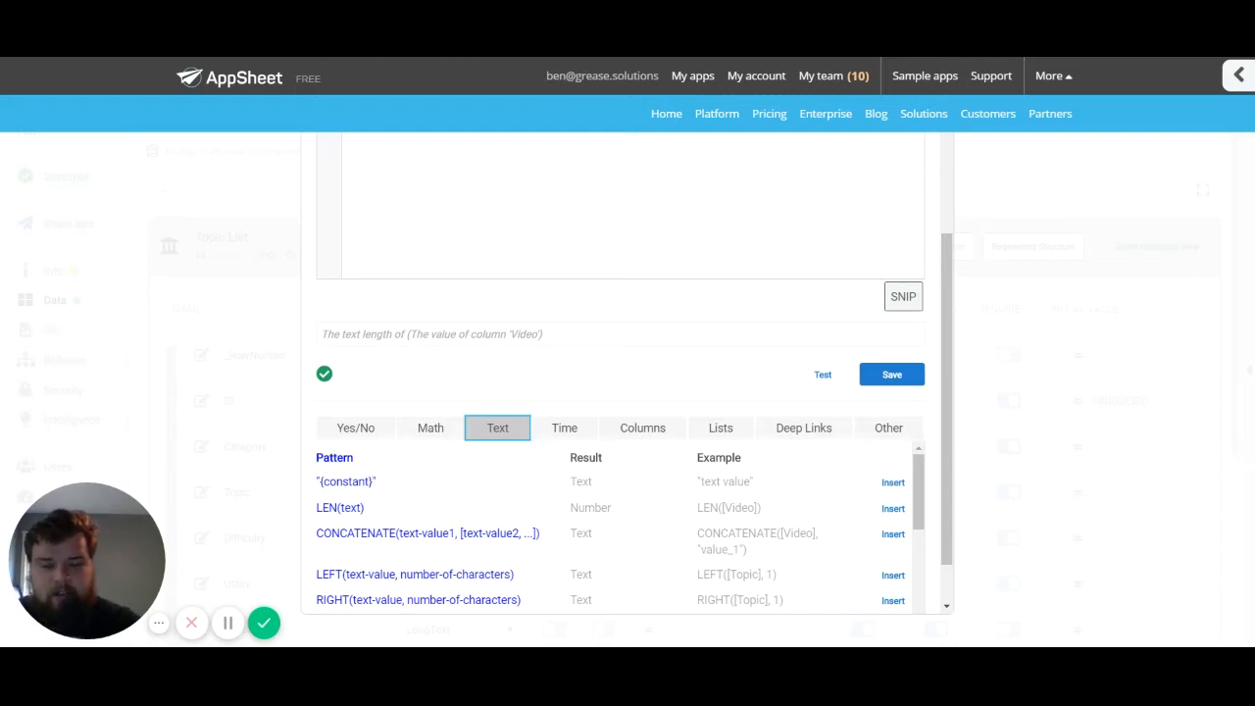
mouse_move(631, 482)
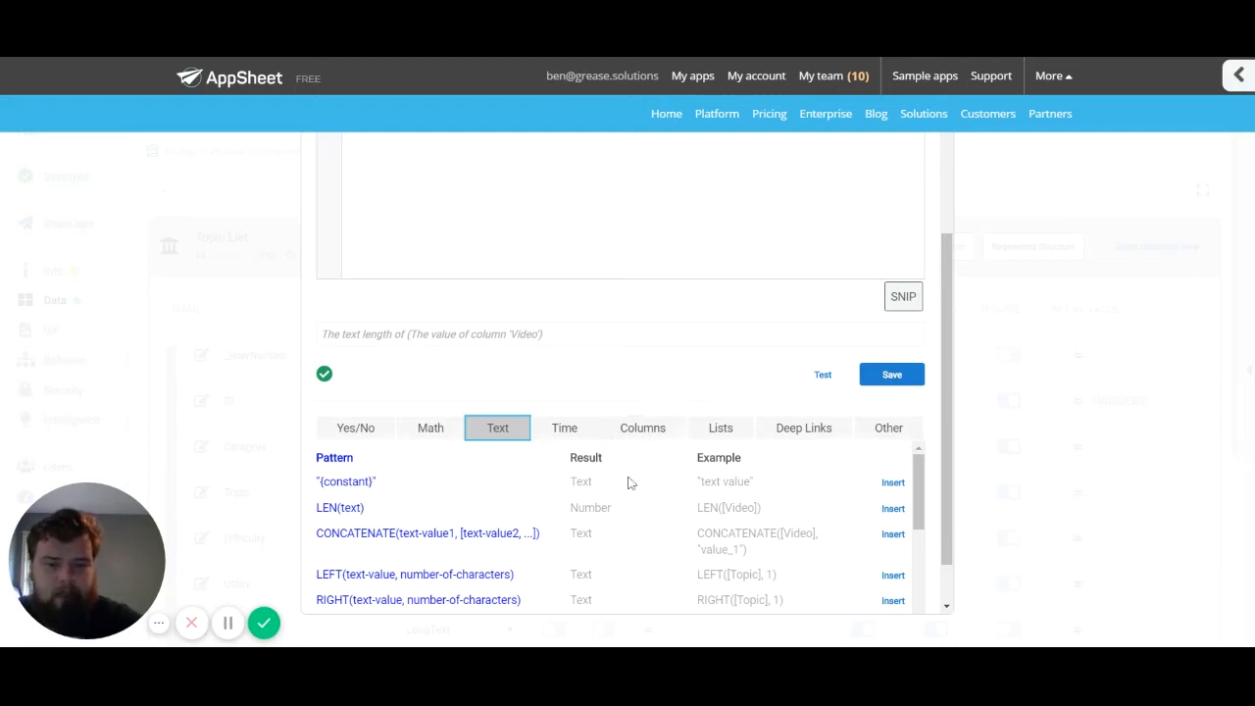
mouse_move(592, 476)
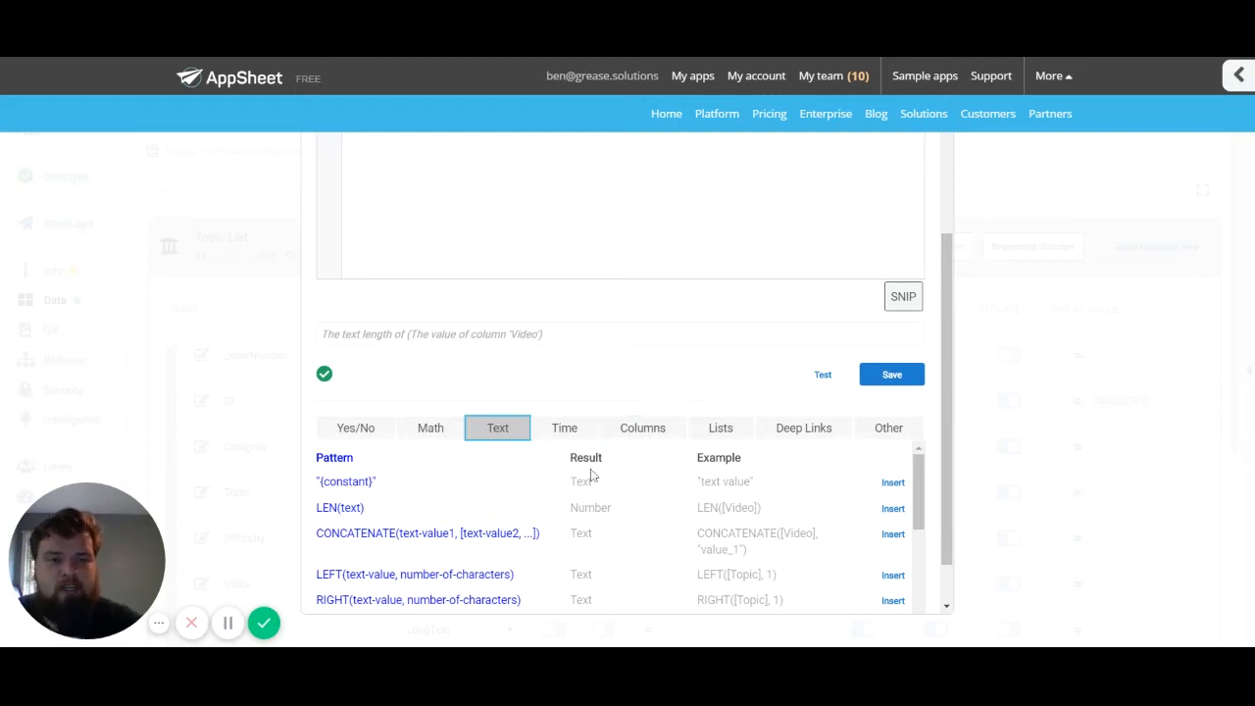
mouse_move(654, 538)
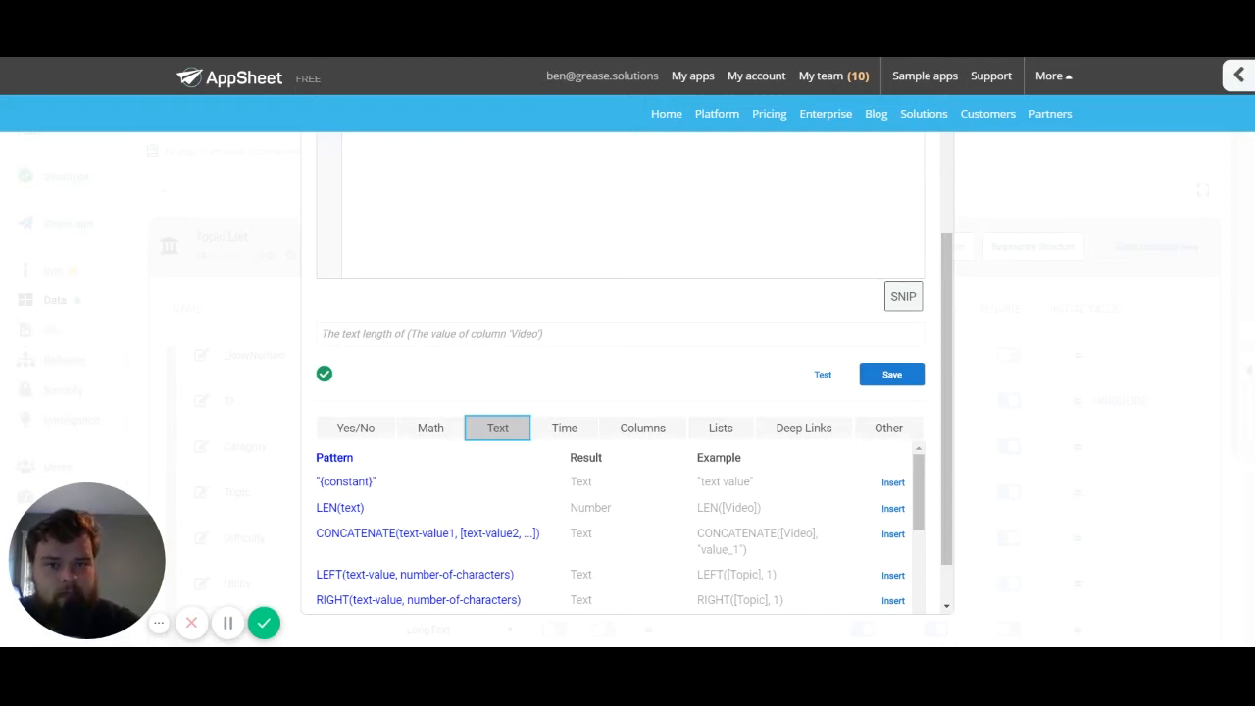
mouse_move(581, 479)
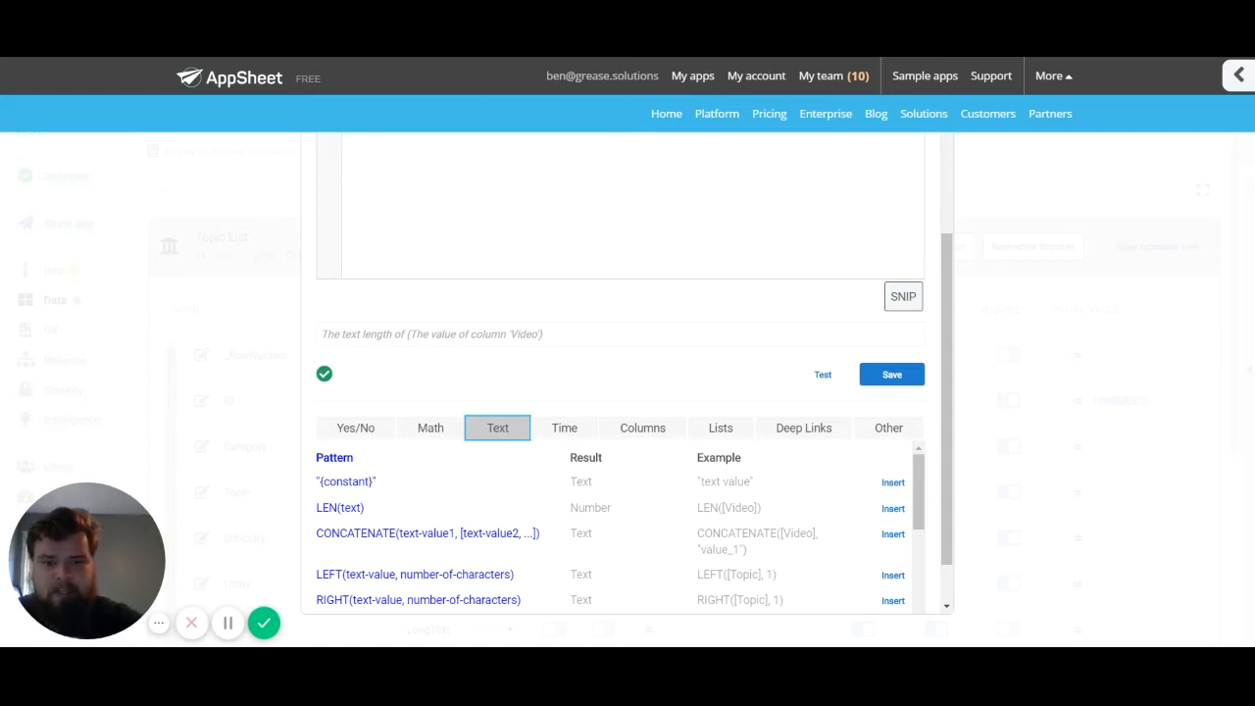
mouse_move(702, 512)
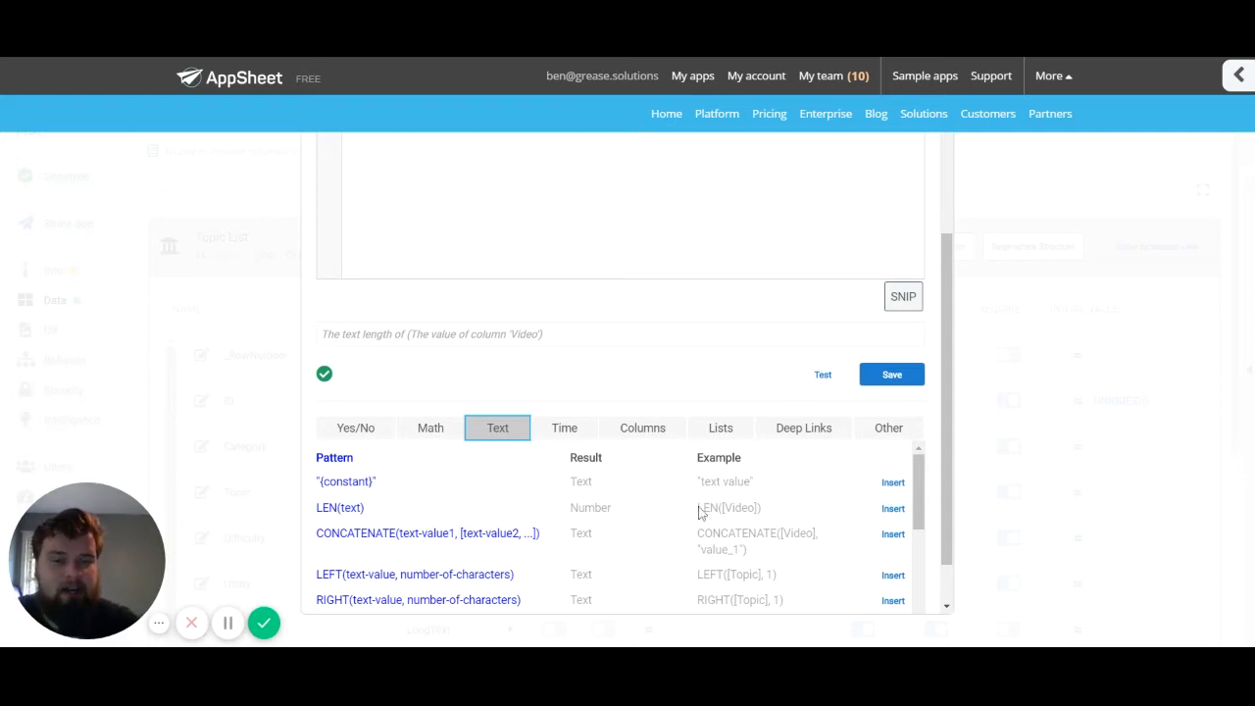
scroll(down, 3)
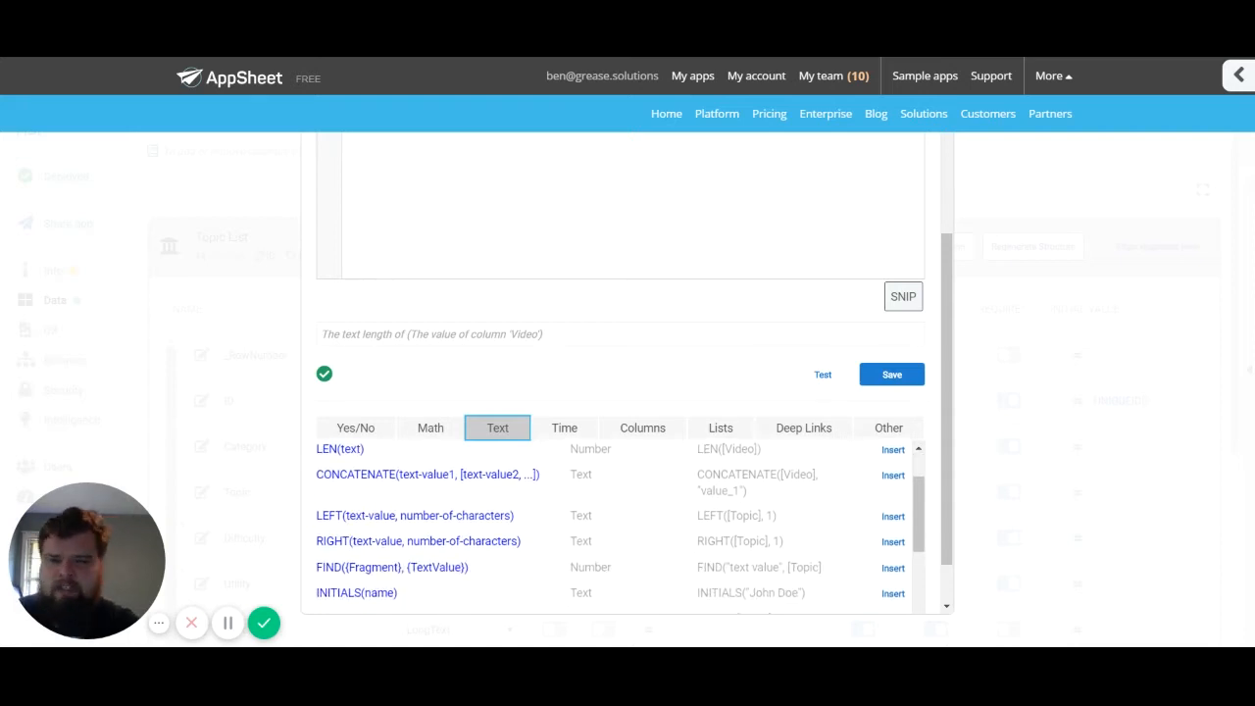
scroll(down, 3)
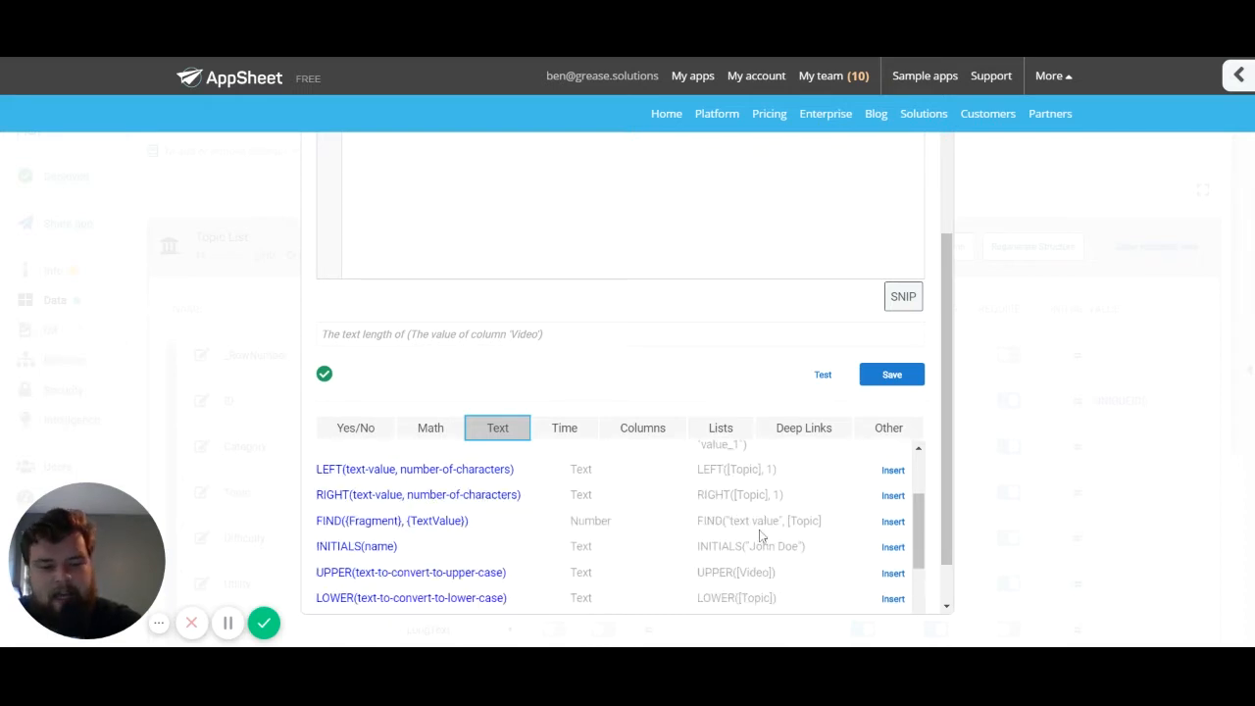
mouse_move(670, 521)
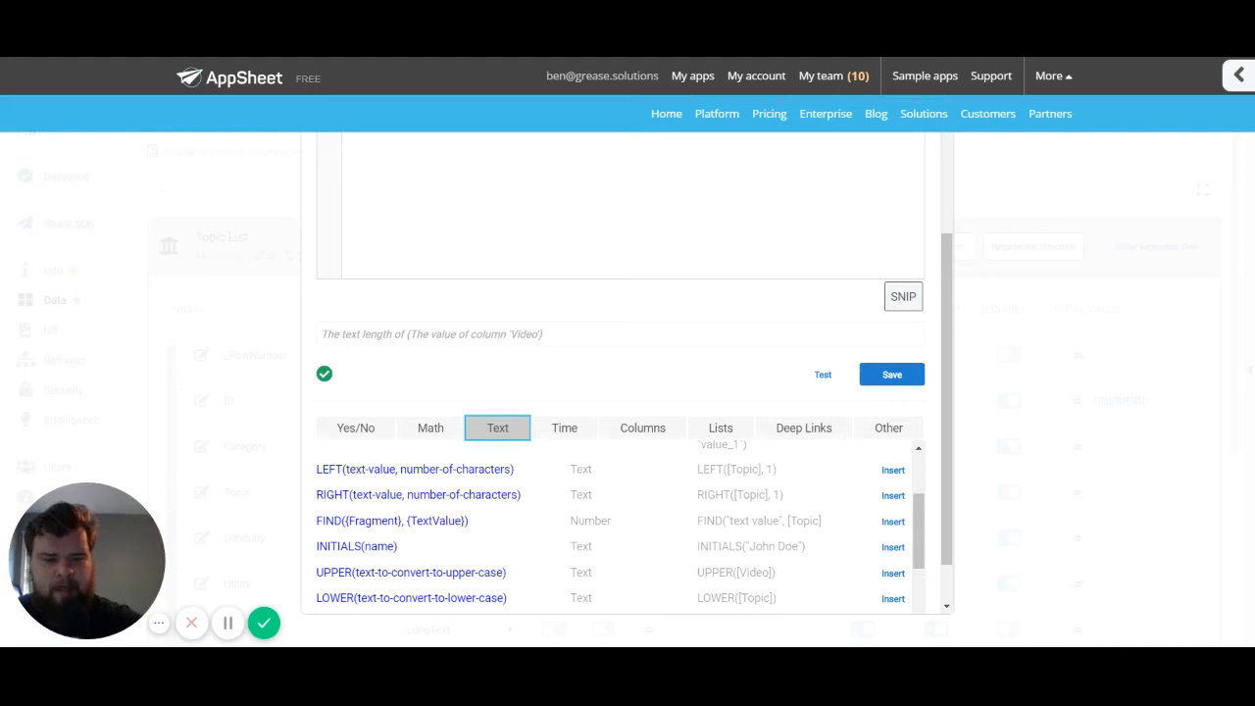
scroll(up, 3)
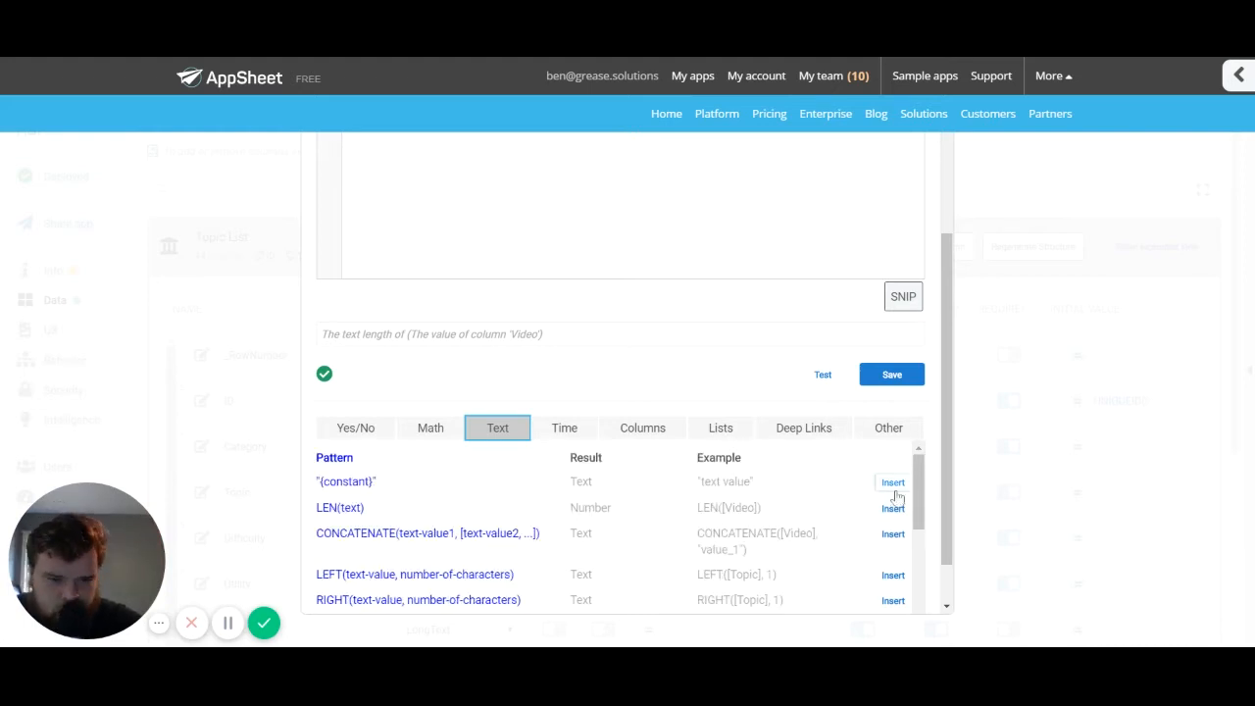
mouse_move(883, 567)
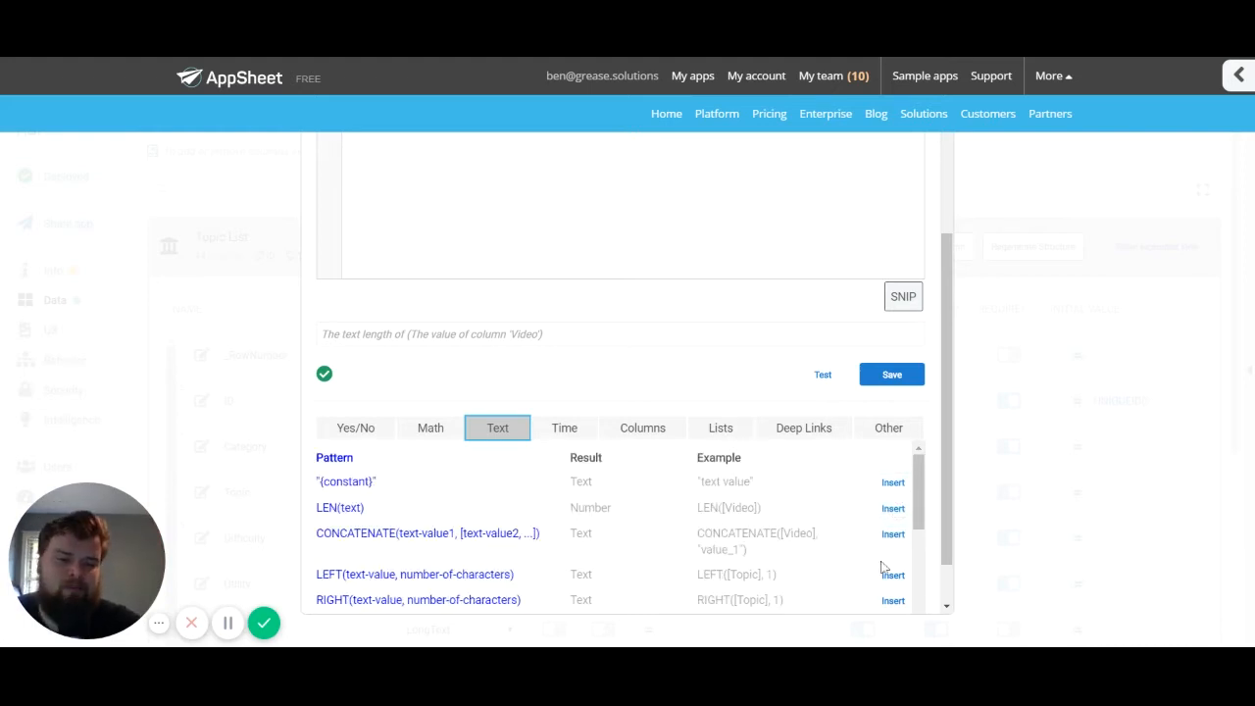
mouse_move(892, 577)
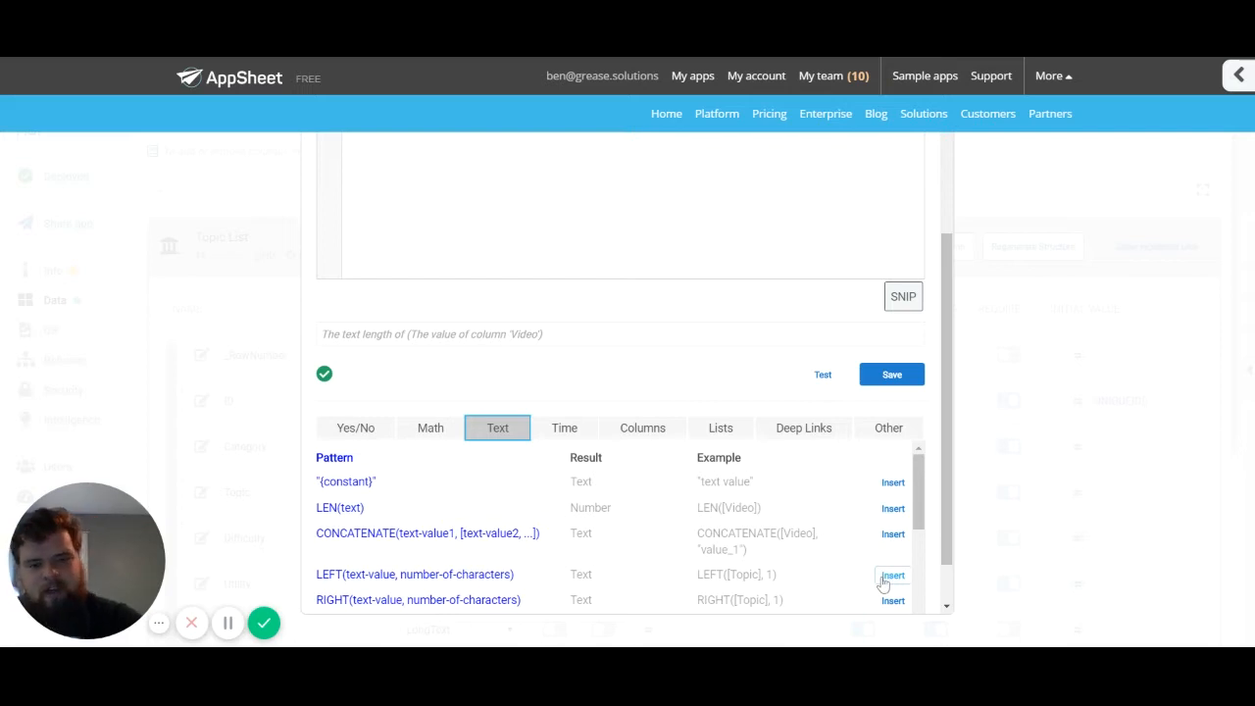
mouse_move(882, 584)
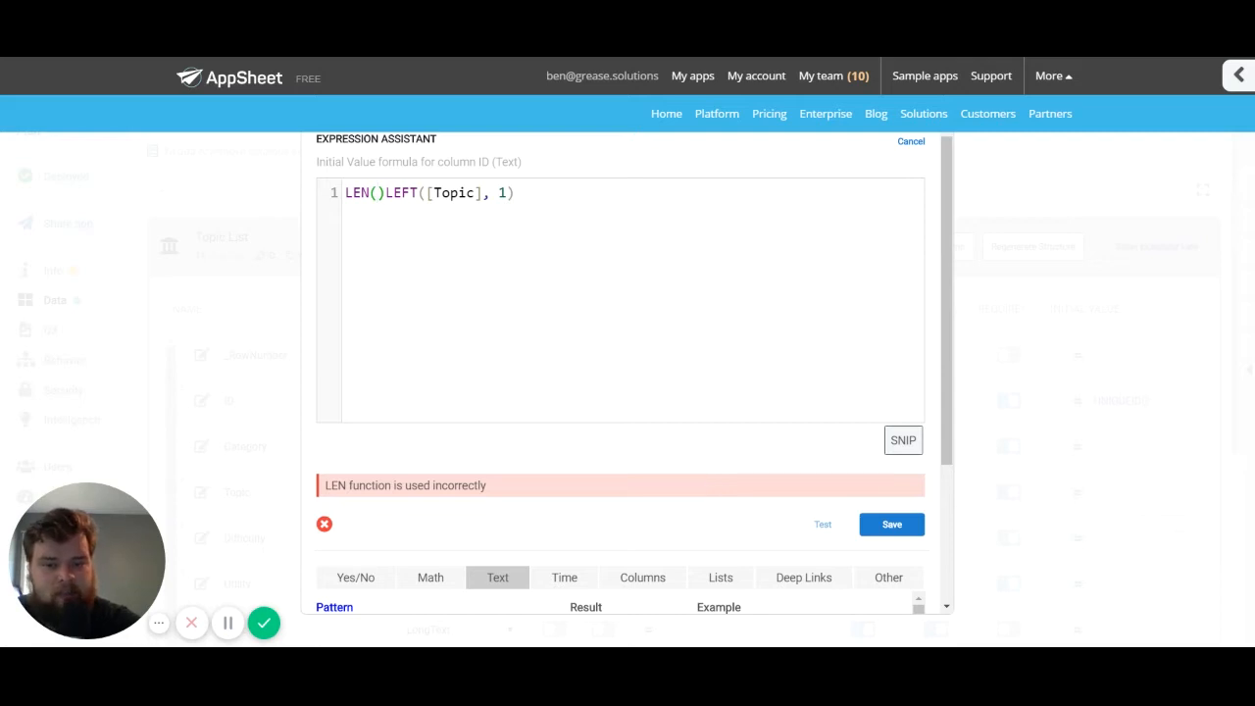
Insert the LEFT example, making the formula LEN()LEFT([Topic], 1) with a LEN usage error
scroll(down, 3)
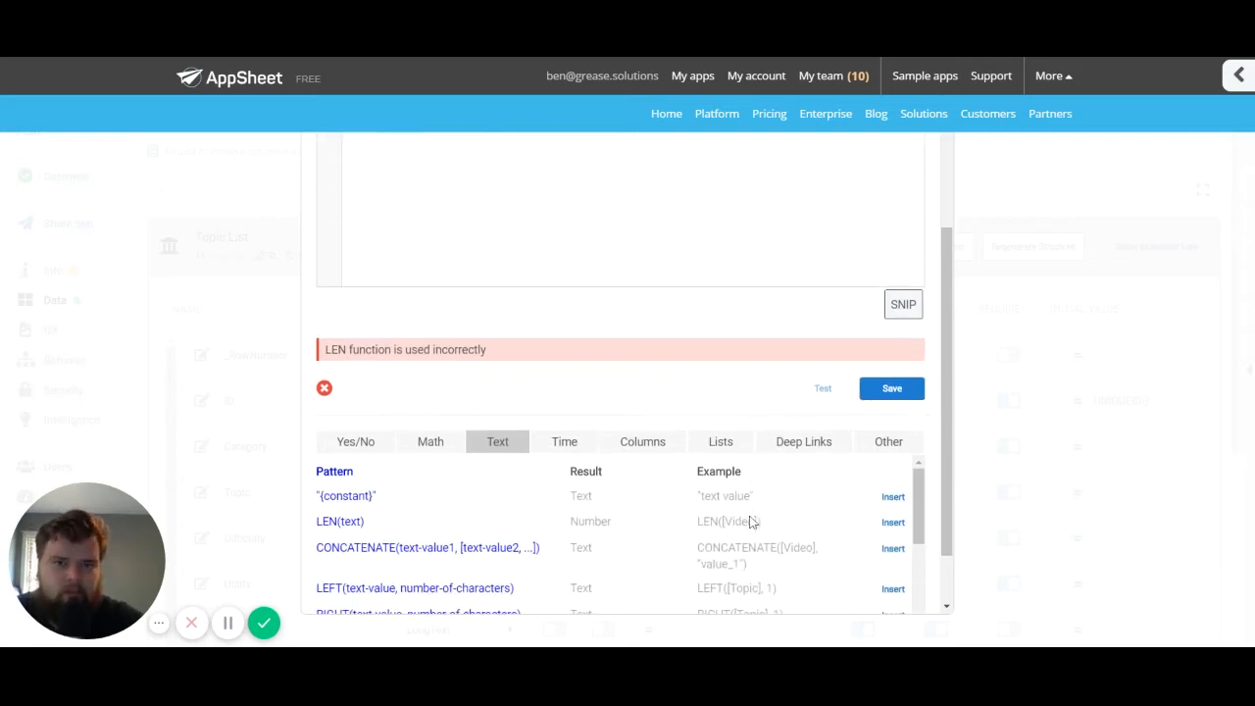
scroll(down, 3)
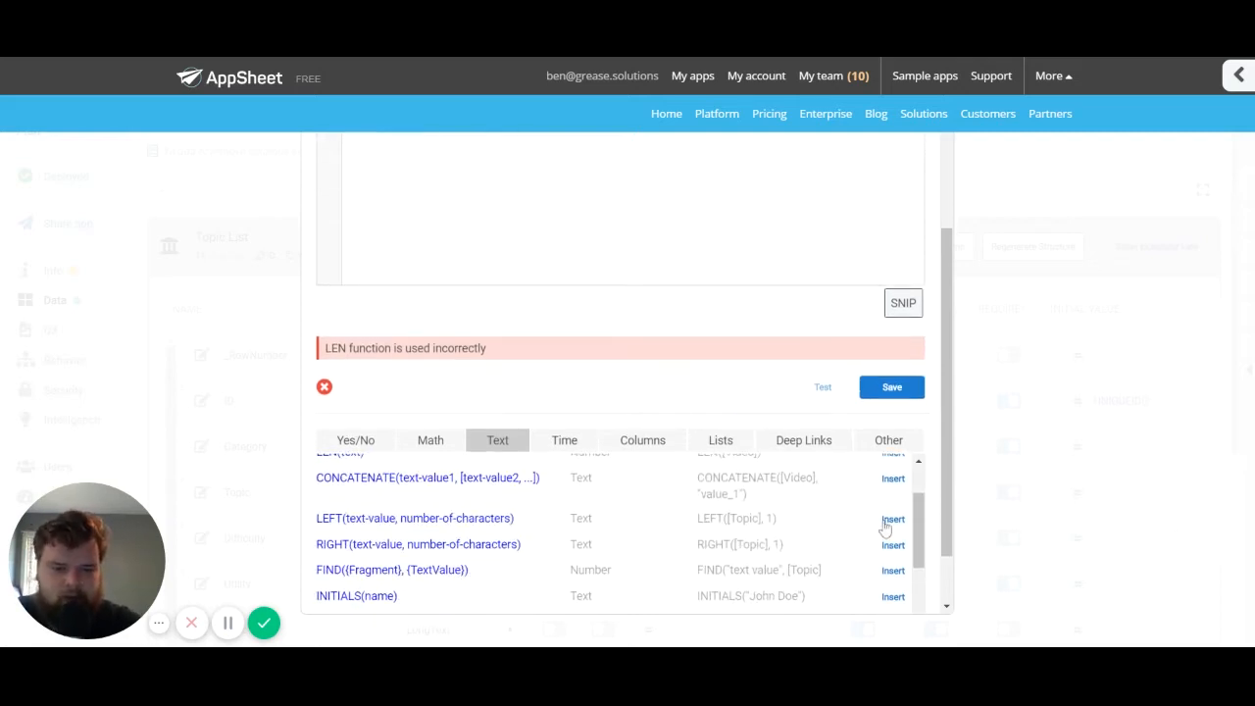
click(892, 518)
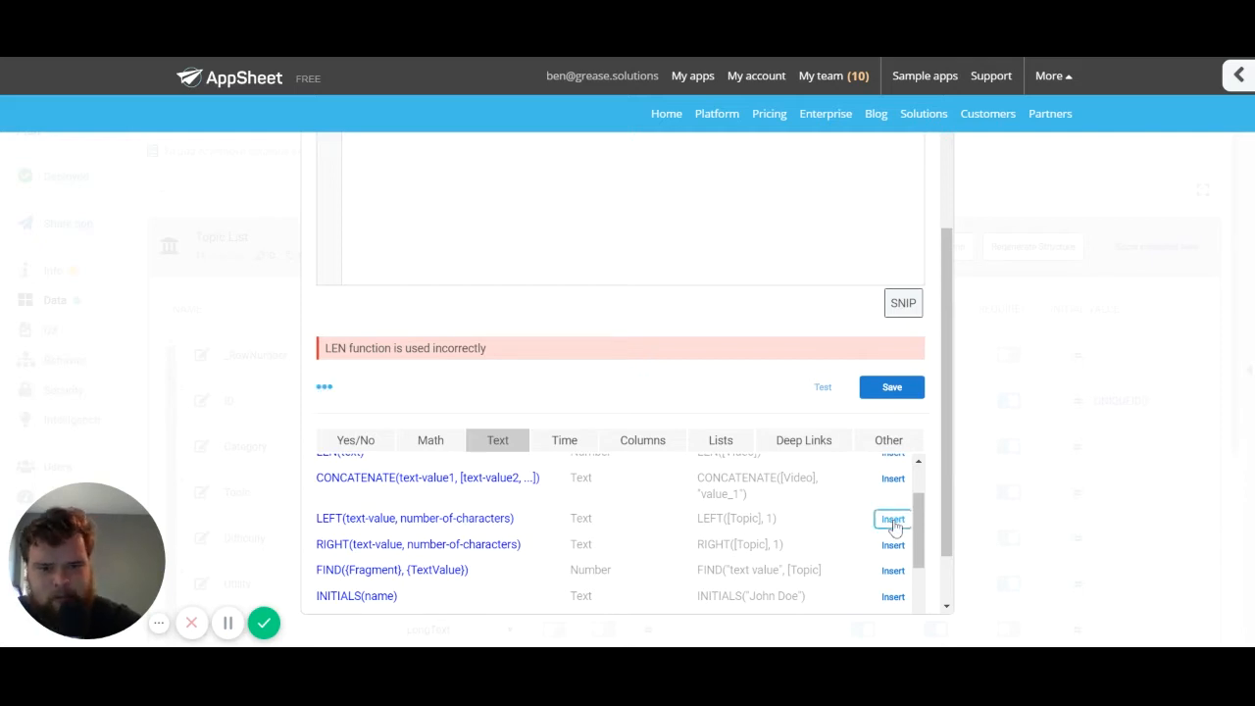
Insert LEFT inside LEN so the formula reads LEN(LEFT([Topic], 1)) and validates
click(890, 518)
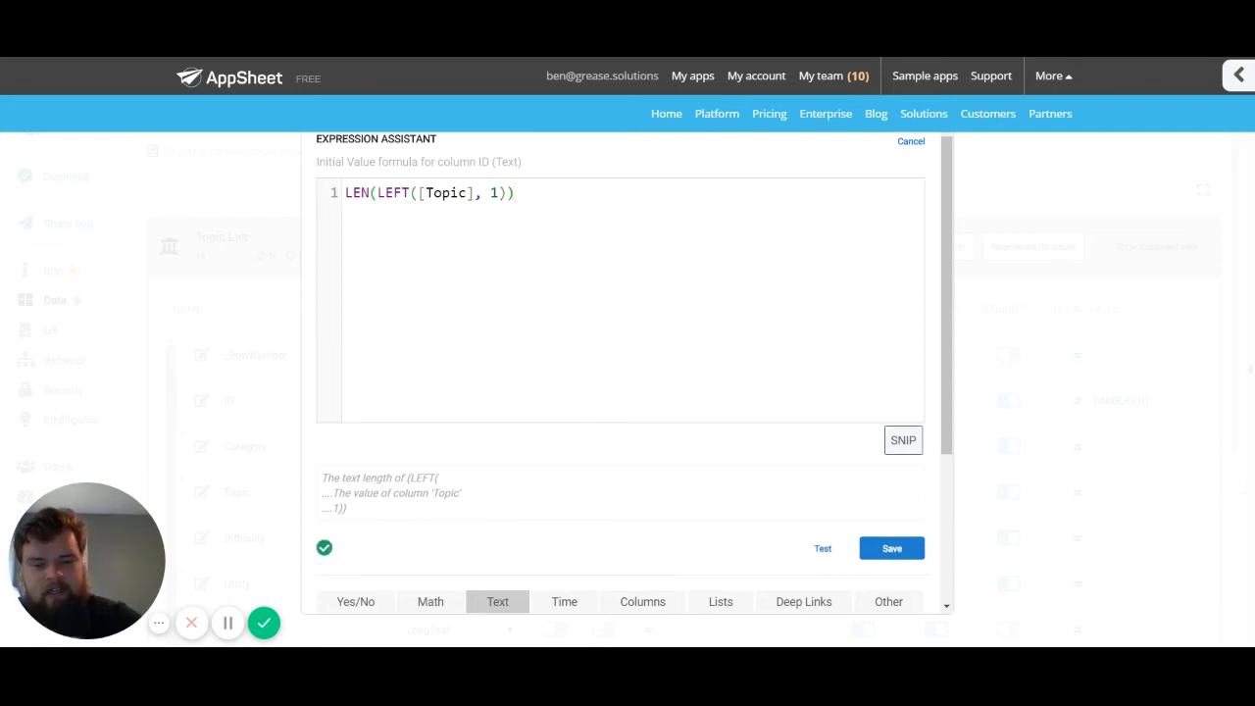
mouse_move(377, 510)
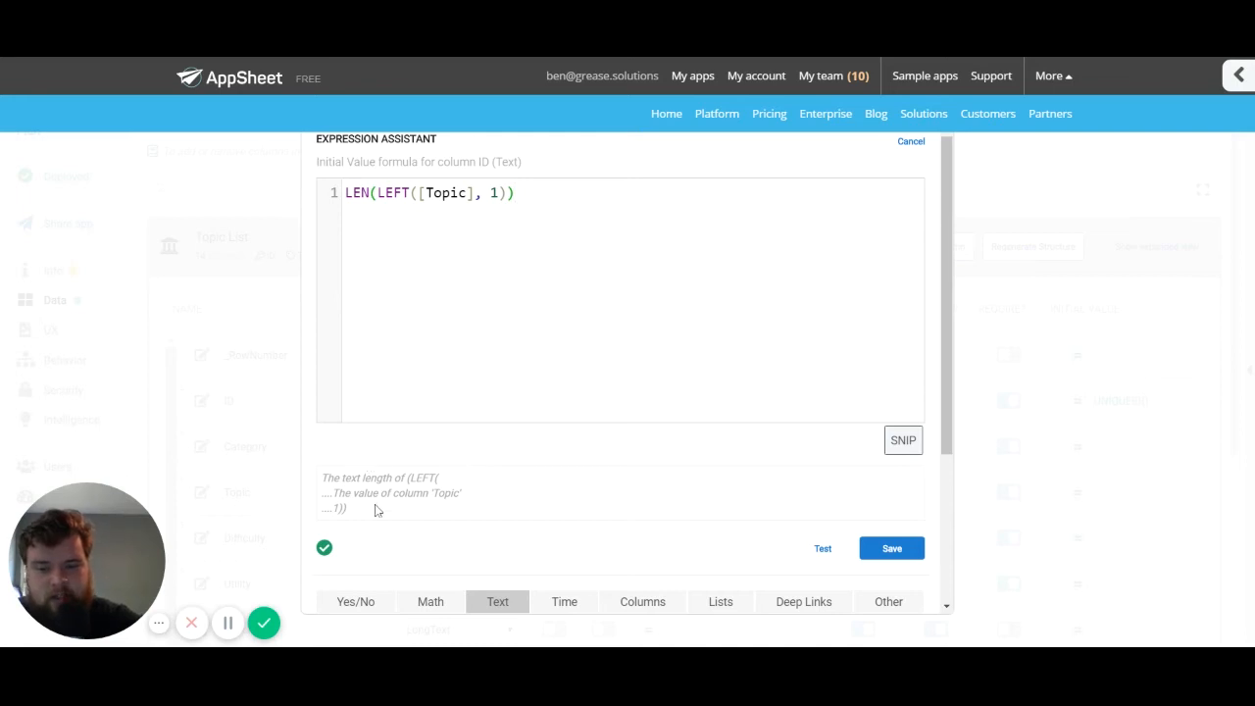
mouse_move(439, 478)
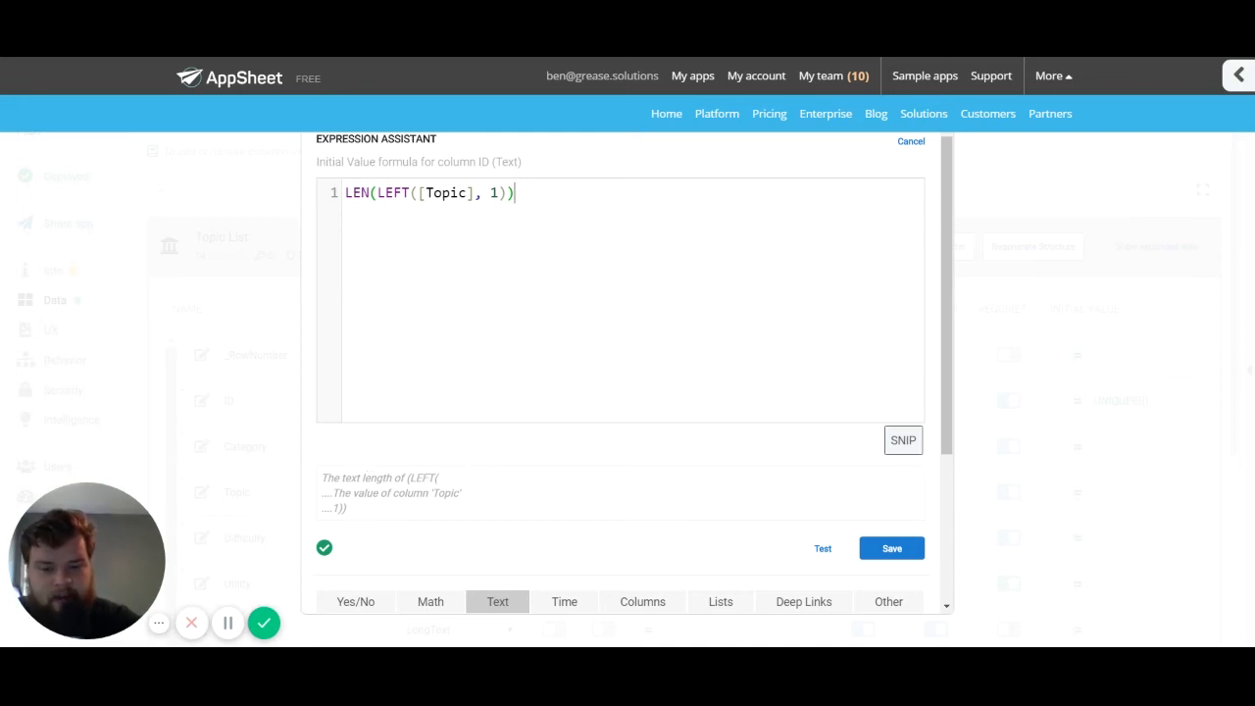
mouse_move(467, 508)
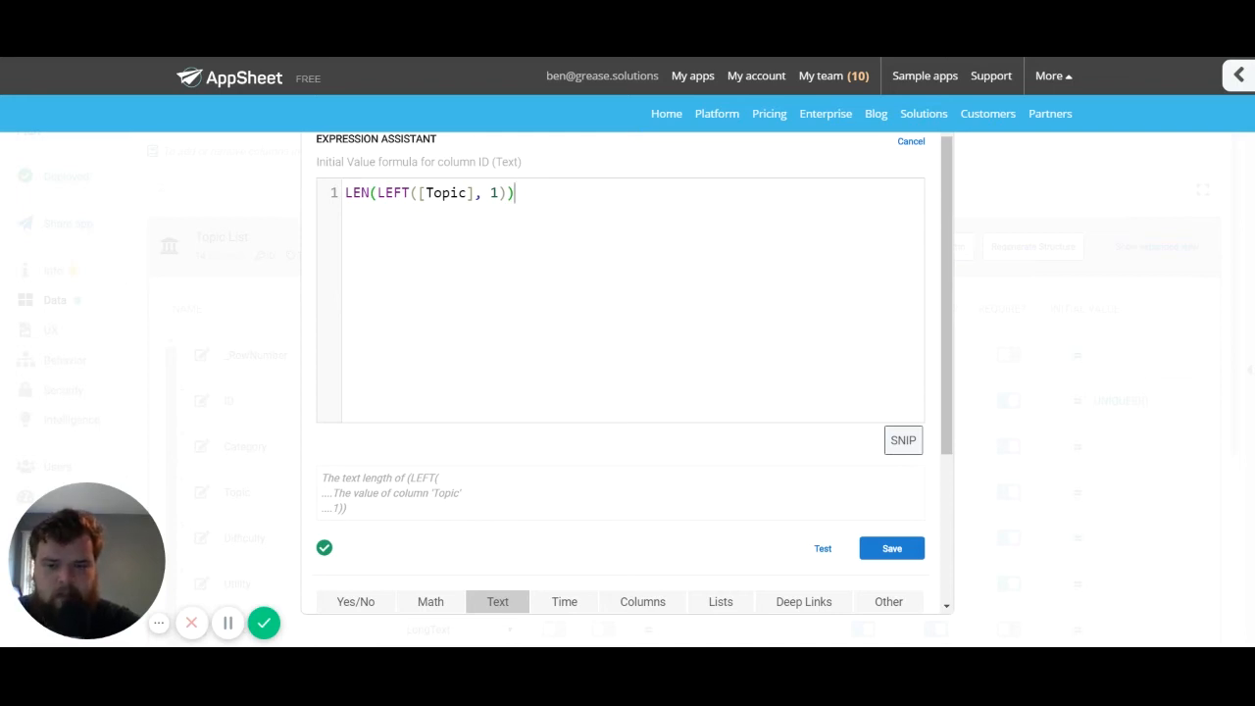
mouse_move(373, 514)
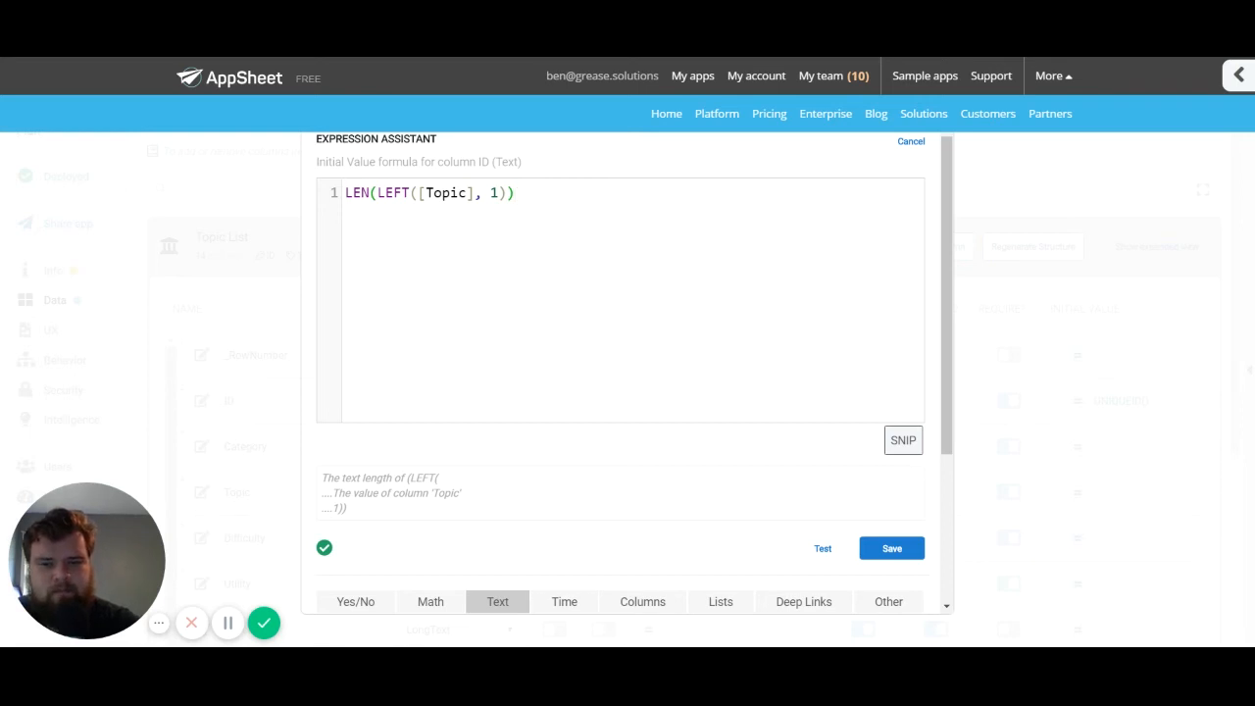
mouse_move(549, 518)
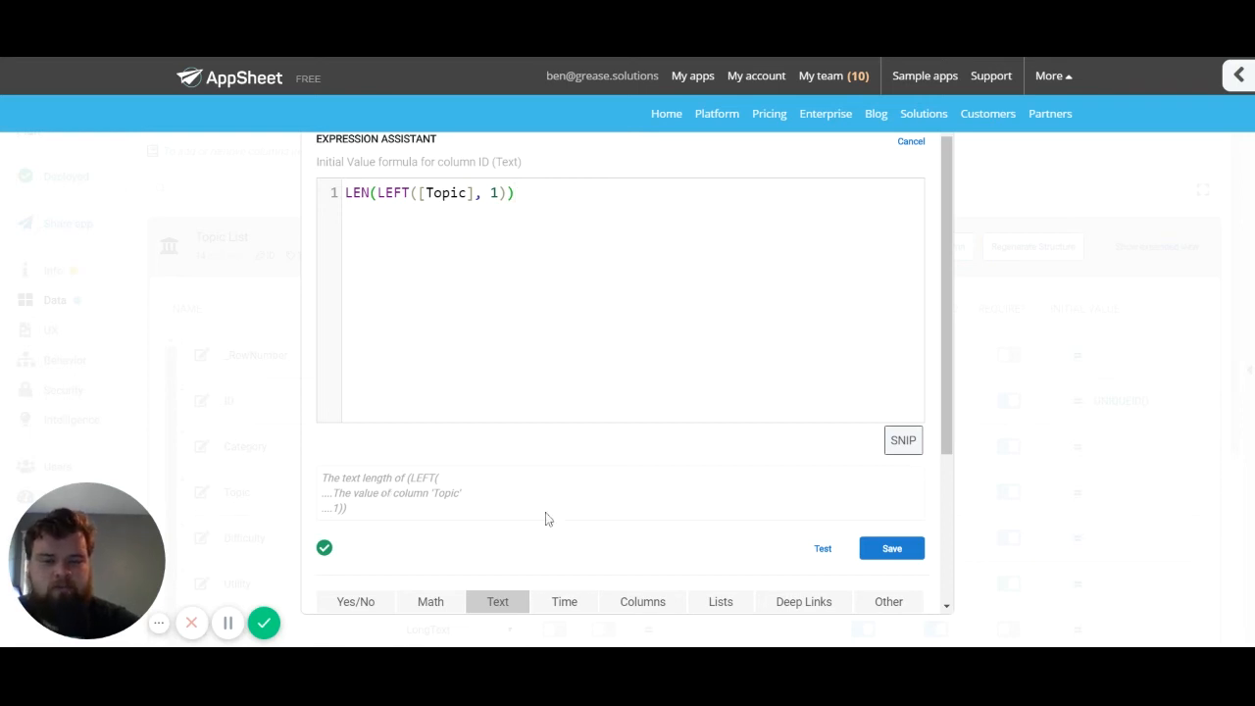
scroll(down, 3)
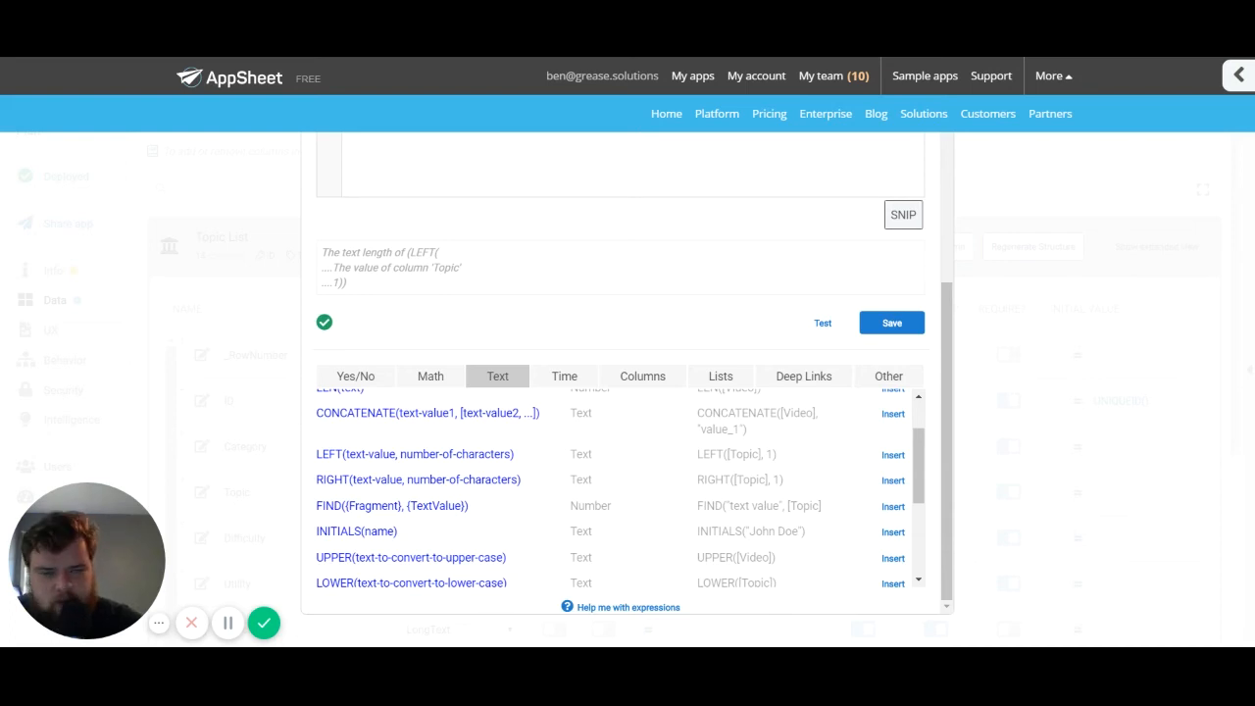
mouse_move(559, 283)
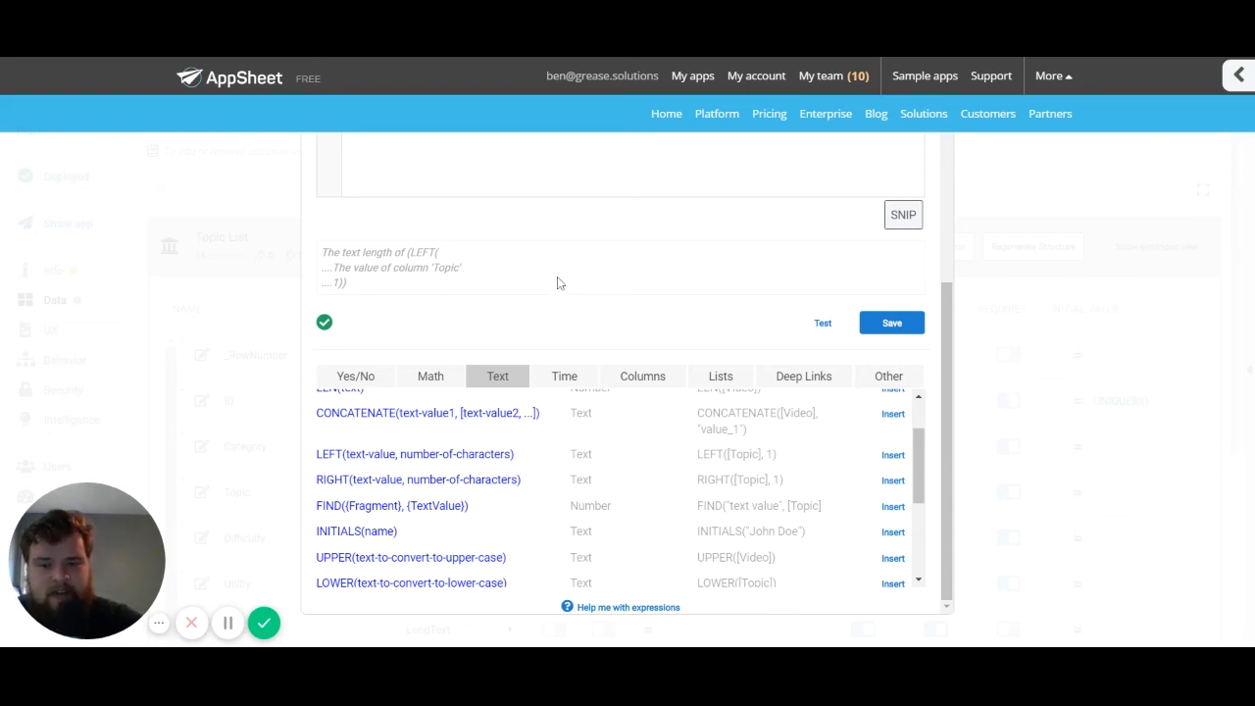